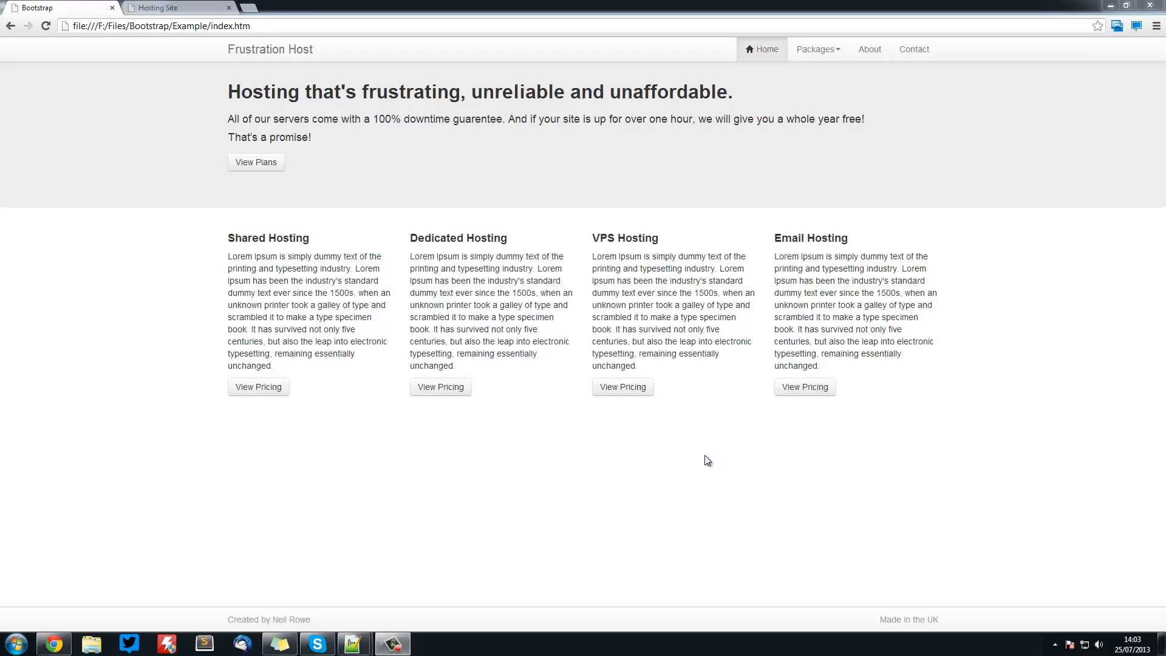
# Compare the example's Shared Hosting pricing table with the site's placeholder Shared Hosting popup
pyautogui.click(258, 386)
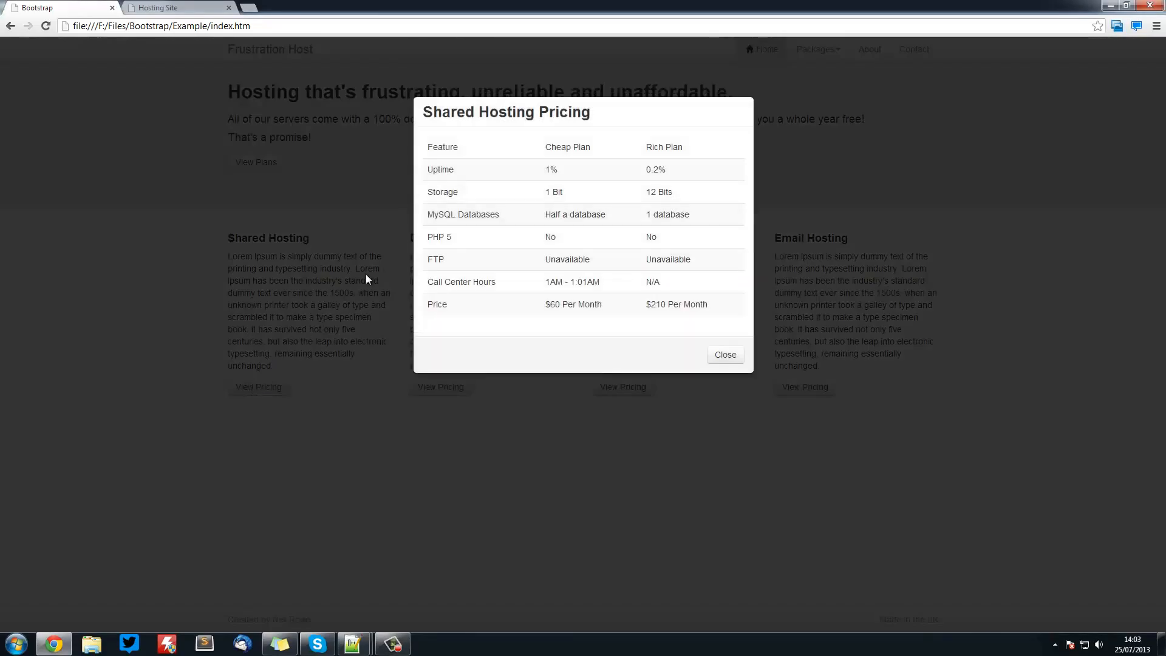
pyautogui.moveTo(675, 322)
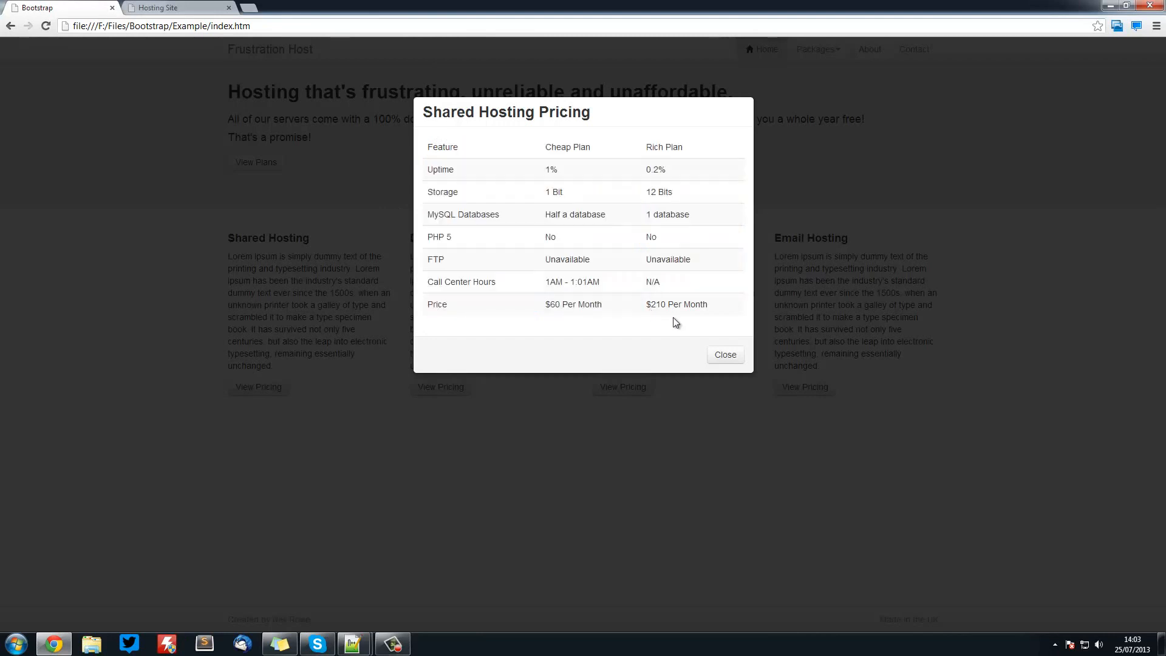
pyautogui.moveTo(698, 316)
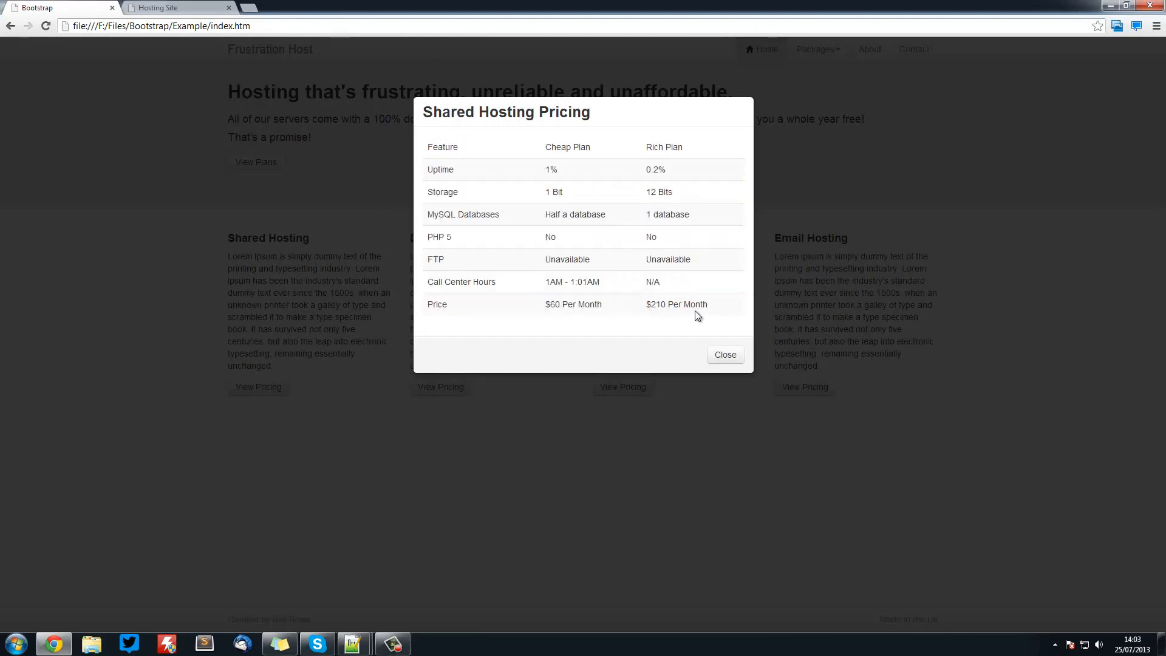
pyautogui.moveTo(641, 238)
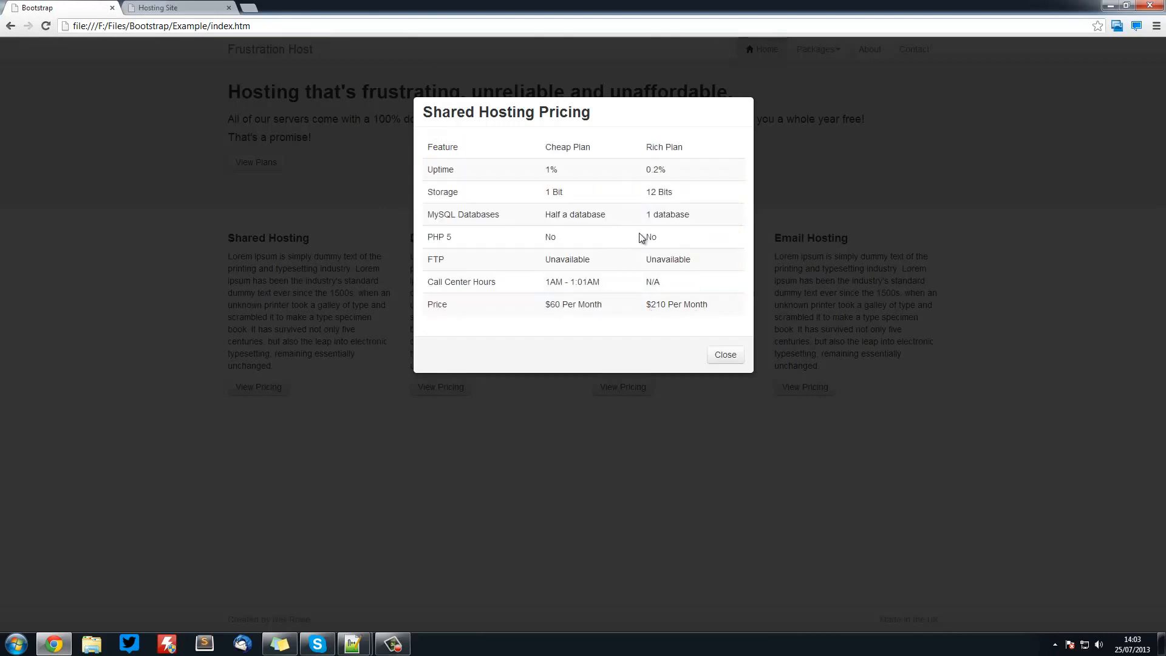
pyautogui.click(723, 354)
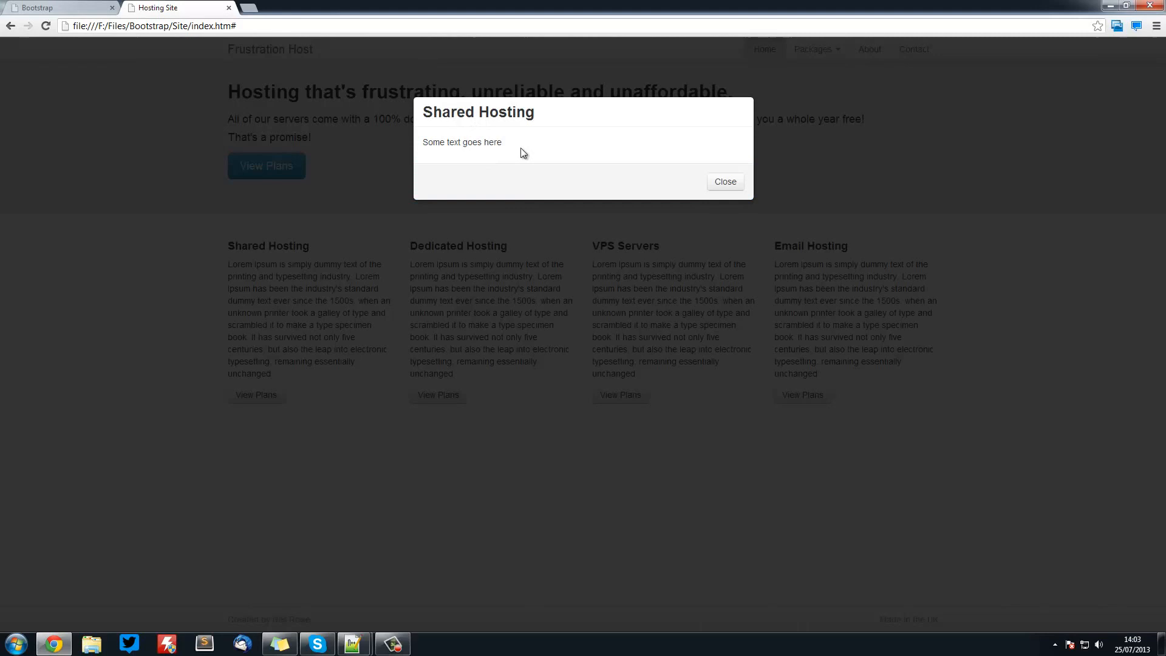
pyautogui.doubleClick(473, 143)
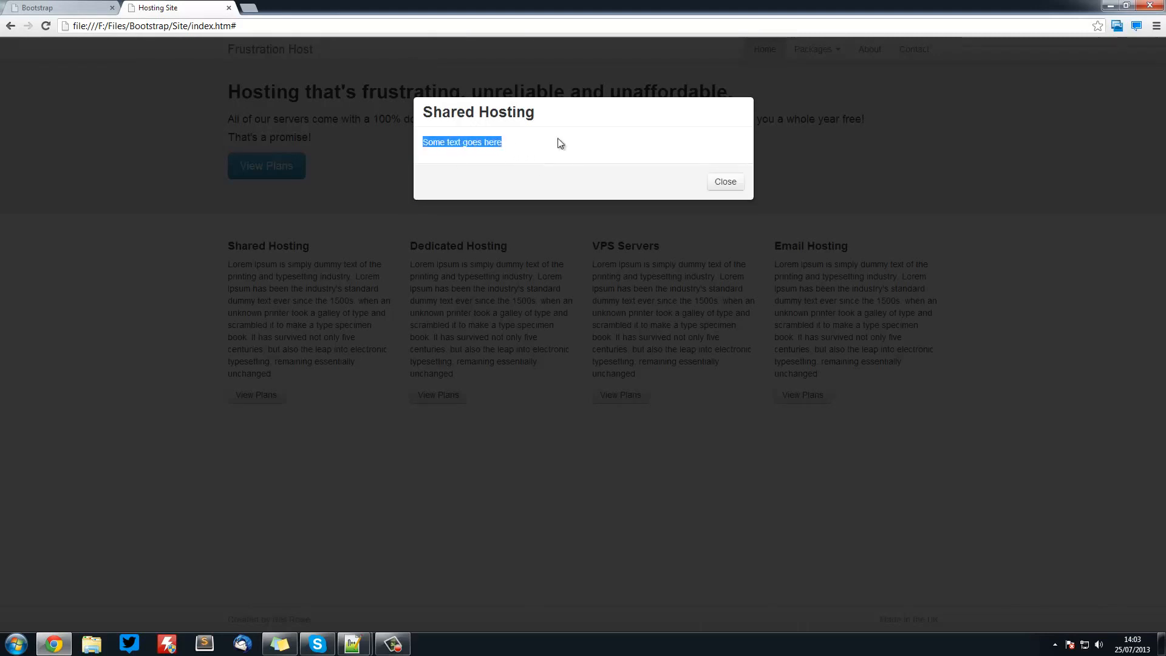
pyautogui.click(723, 181)
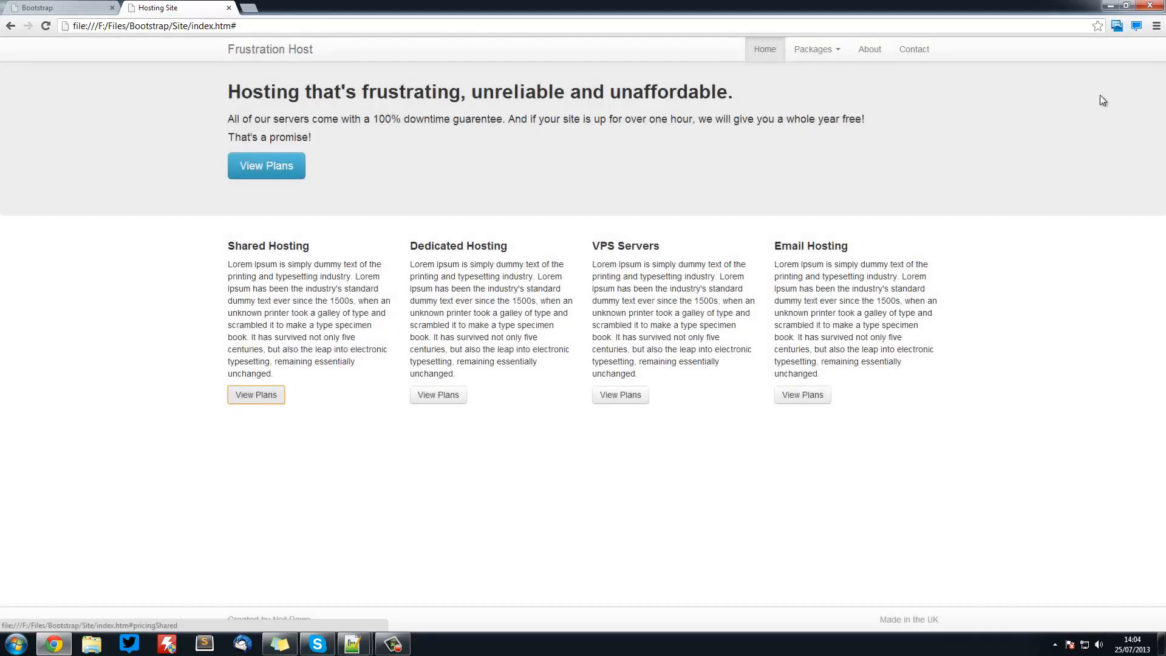
pyautogui.moveTo(974, 8)
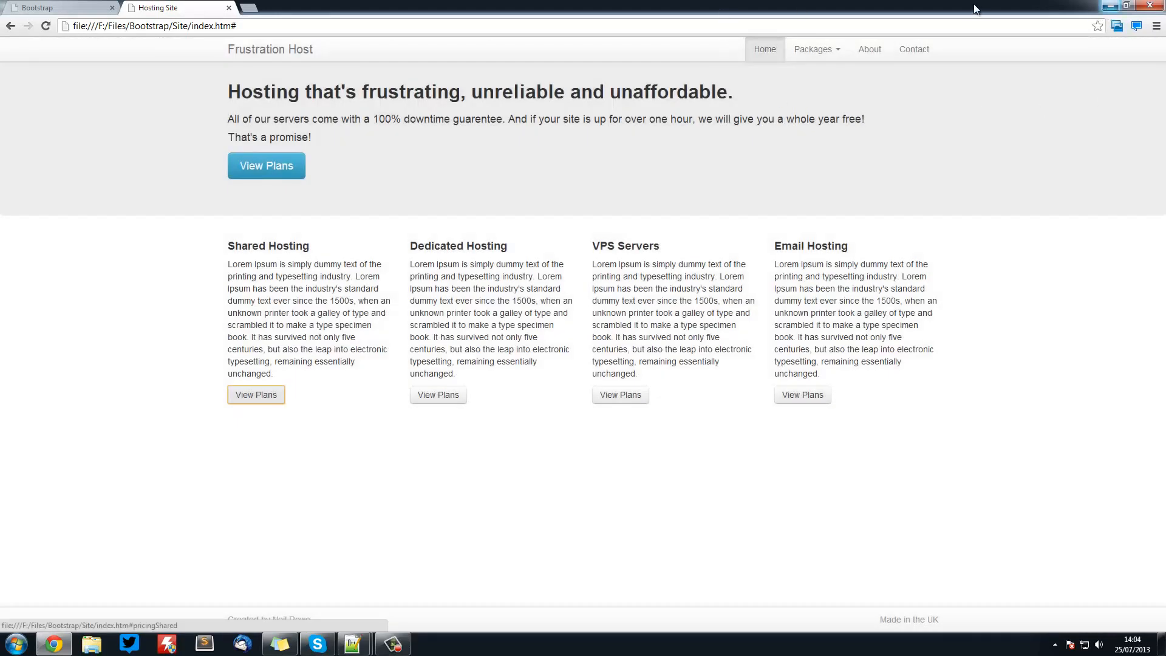
# Insert a table with a thead row of empty td cells into the modal-body div
pyautogui.click(351, 642)
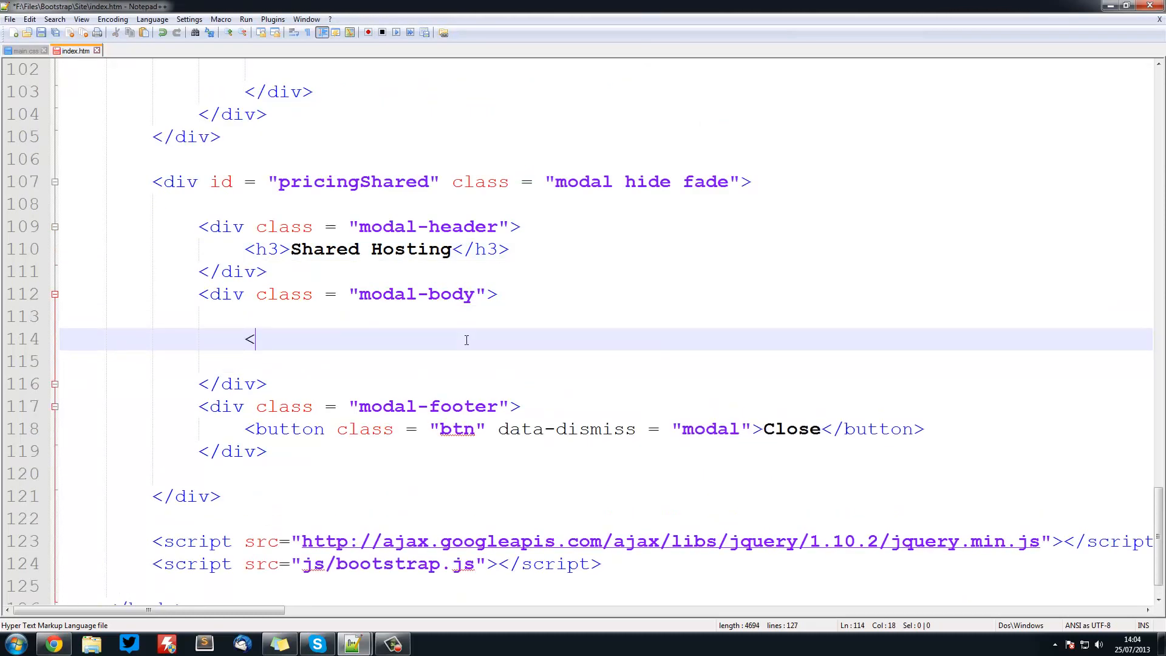
pyautogui.write('table>')
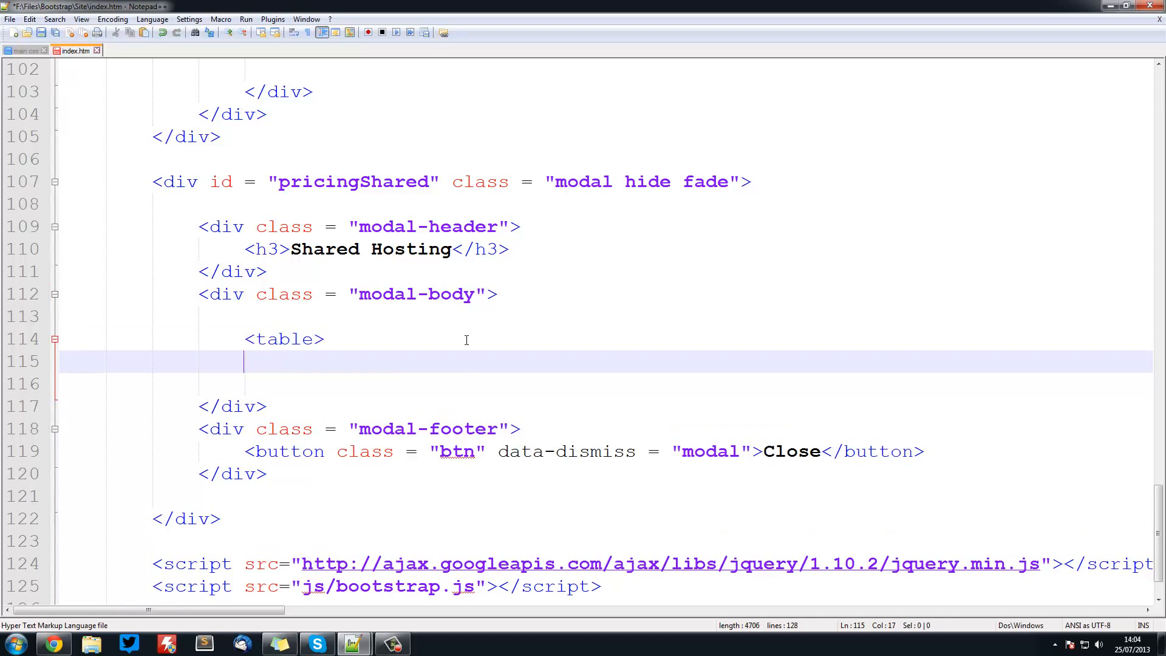
pyautogui.write('</table>')
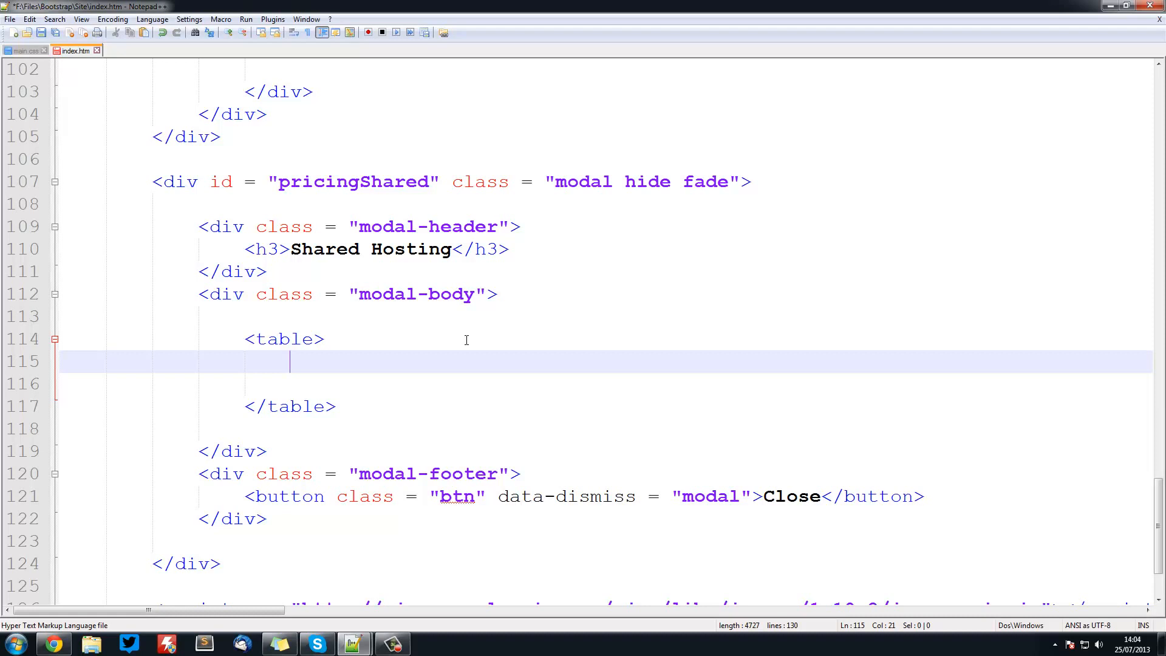
pyautogui.write('<')
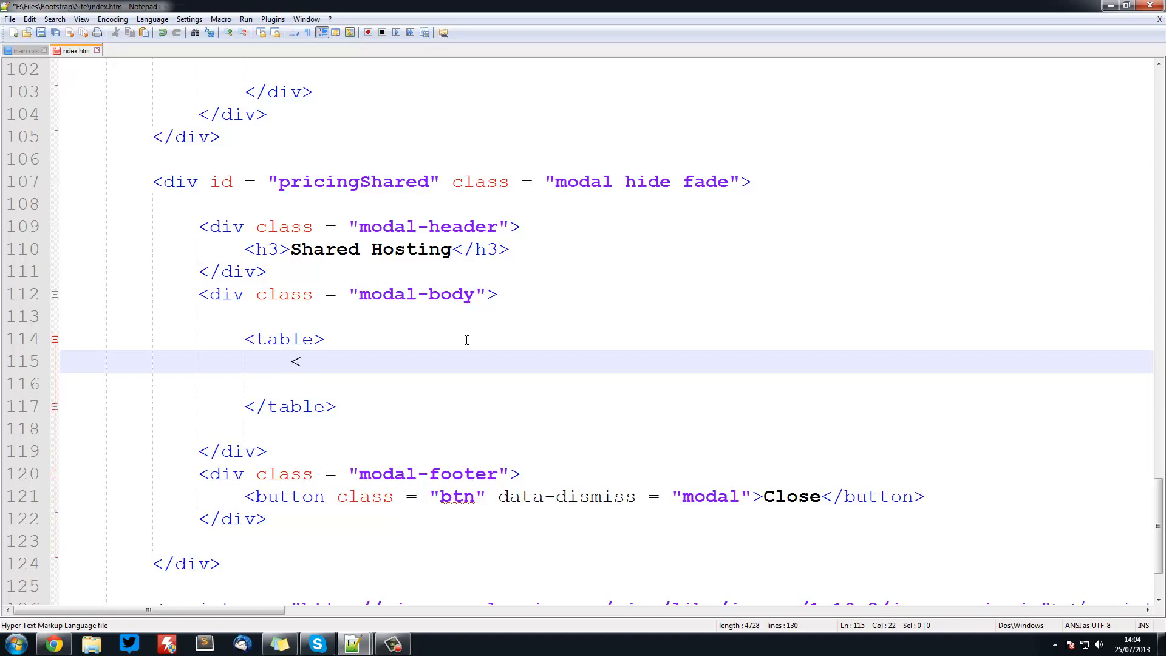
pyautogui.write('thead><')
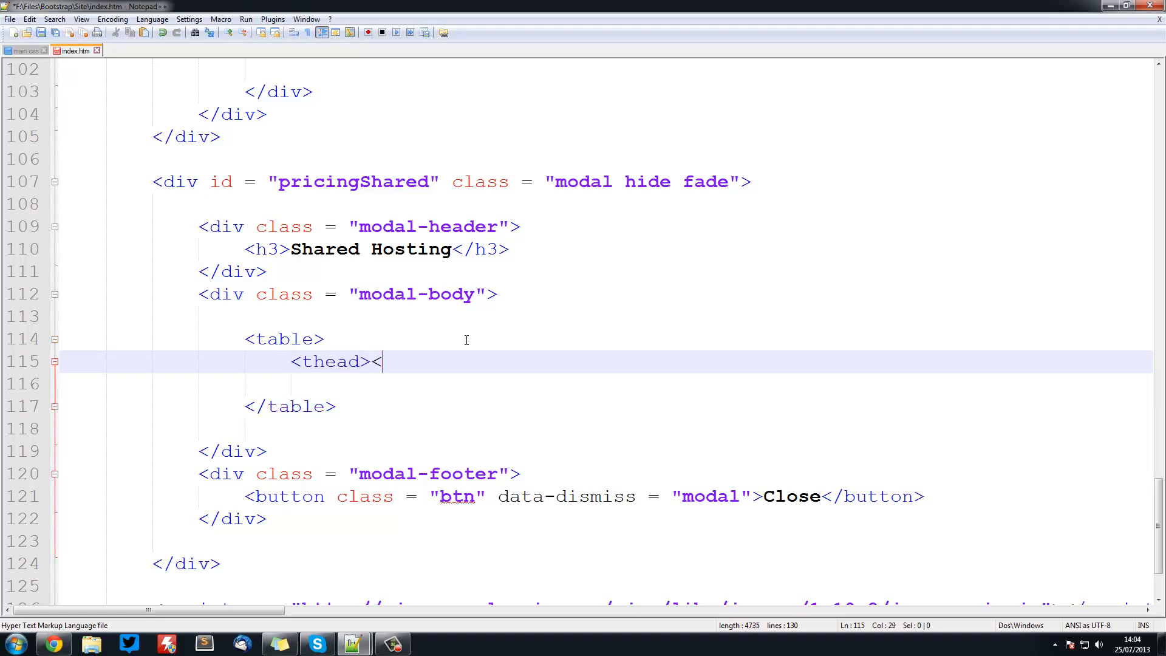
pyautogui.write('/thea')
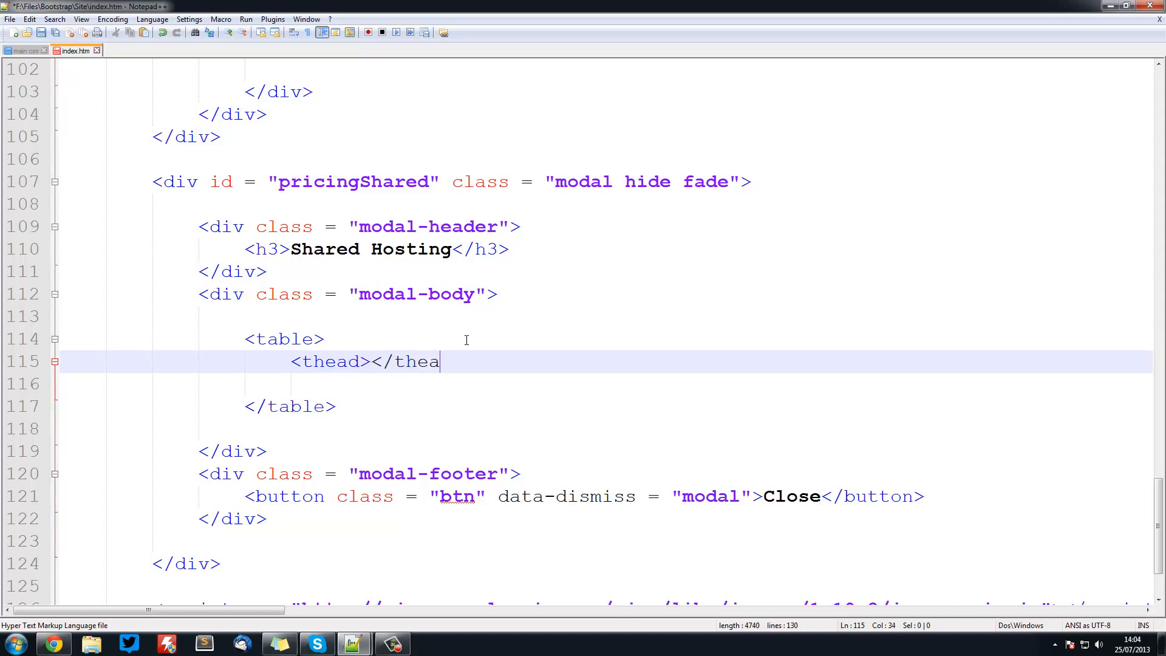
pyautogui.write('d>')
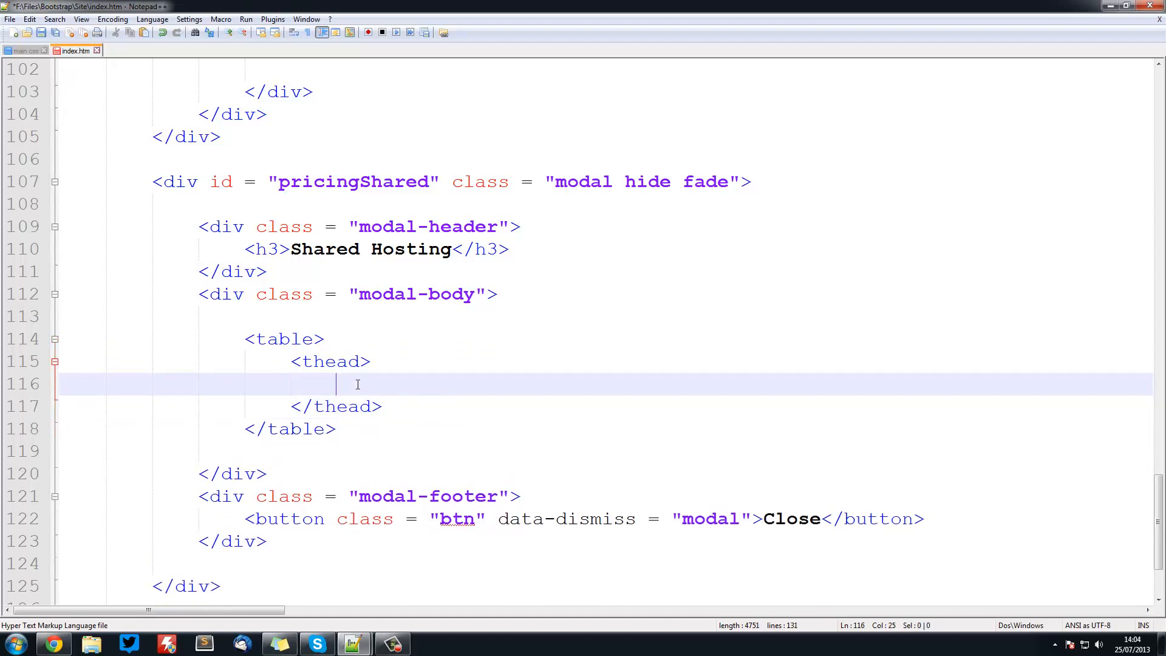
pyautogui.write('<trt')
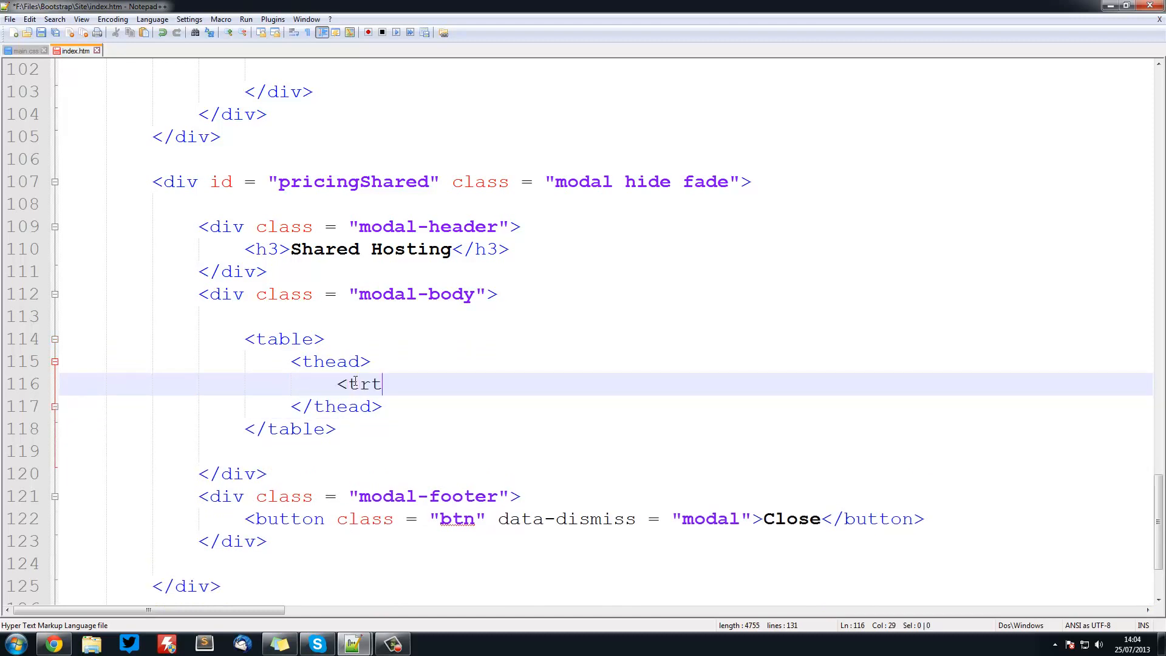
pyautogui.write('></tr')
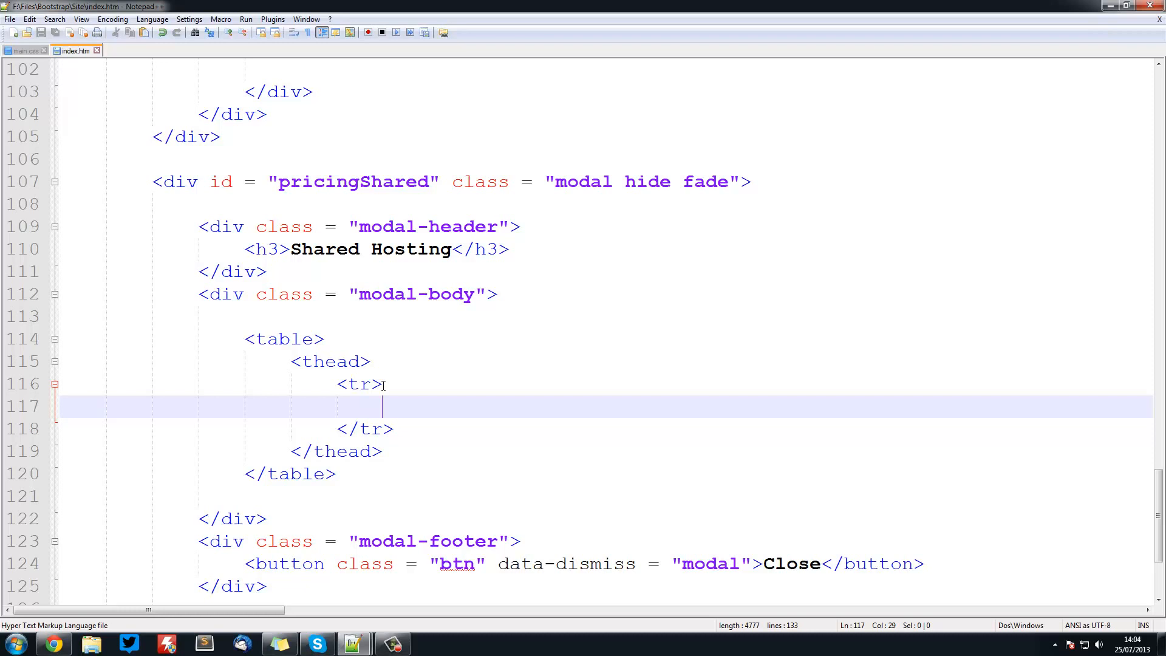
pyautogui.write('<td')
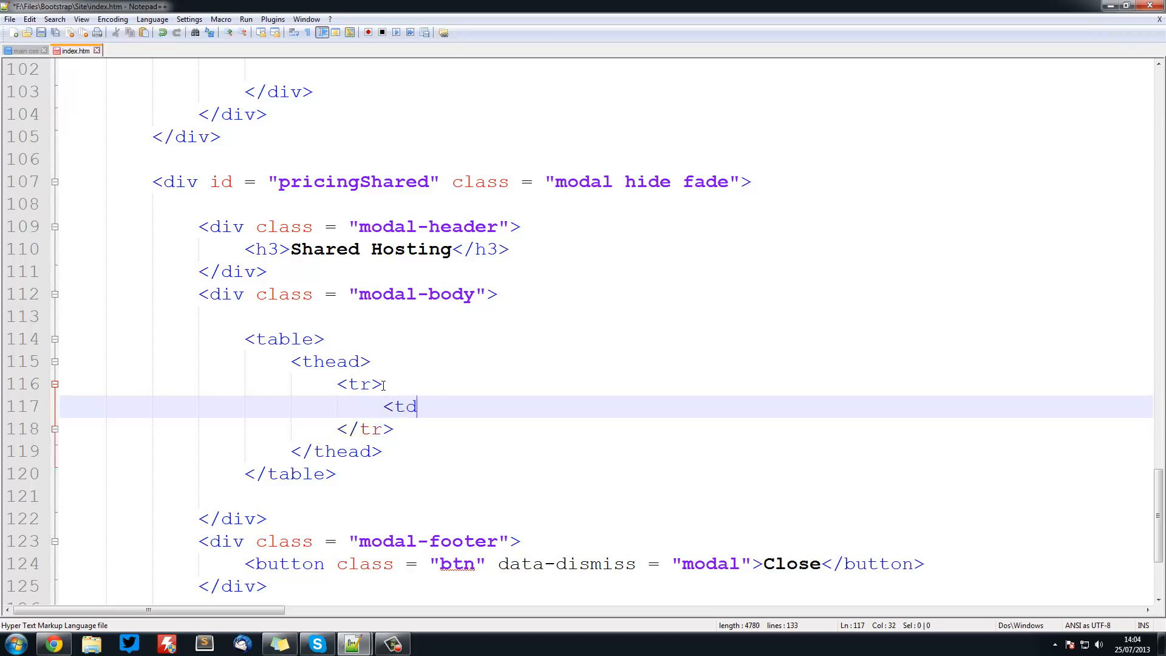
pyautogui.write('></td>')
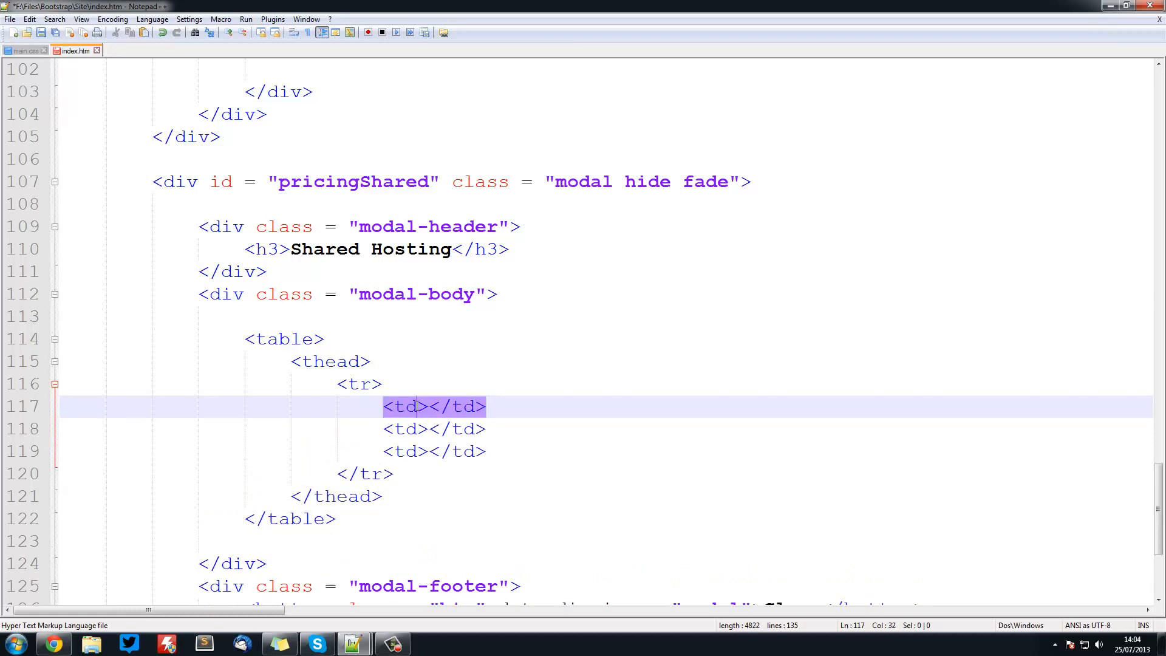
# Label the header cells Feature and Cheap Plan, then check the page in Chrome
pyautogui.click(428, 407)
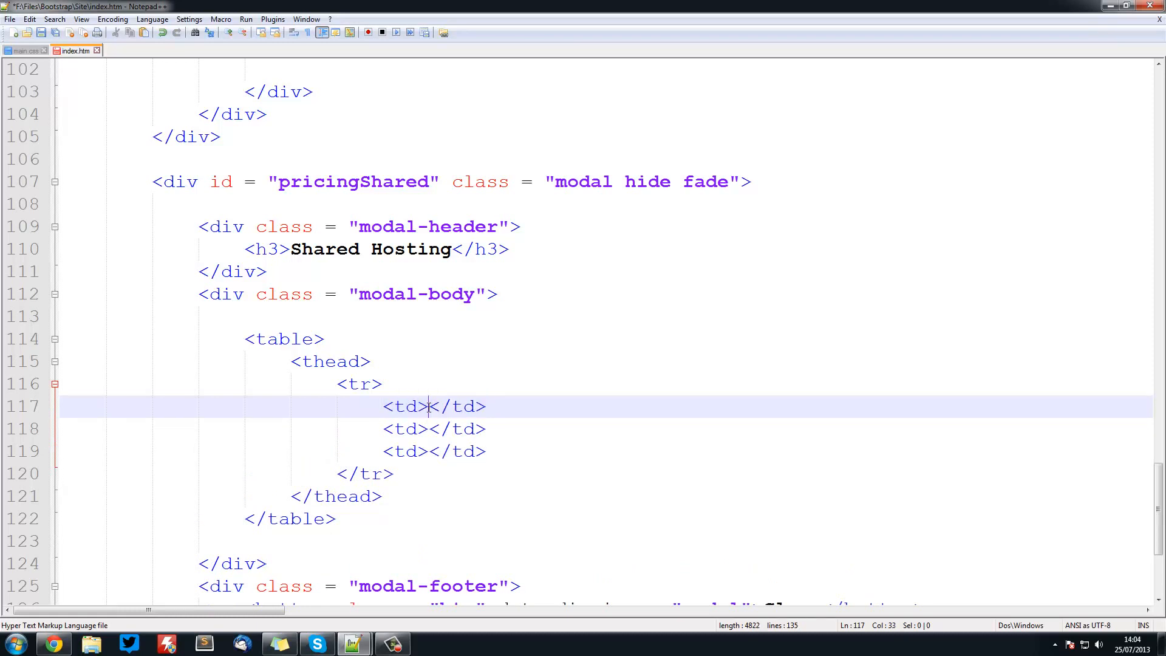
pyautogui.write('Feature')
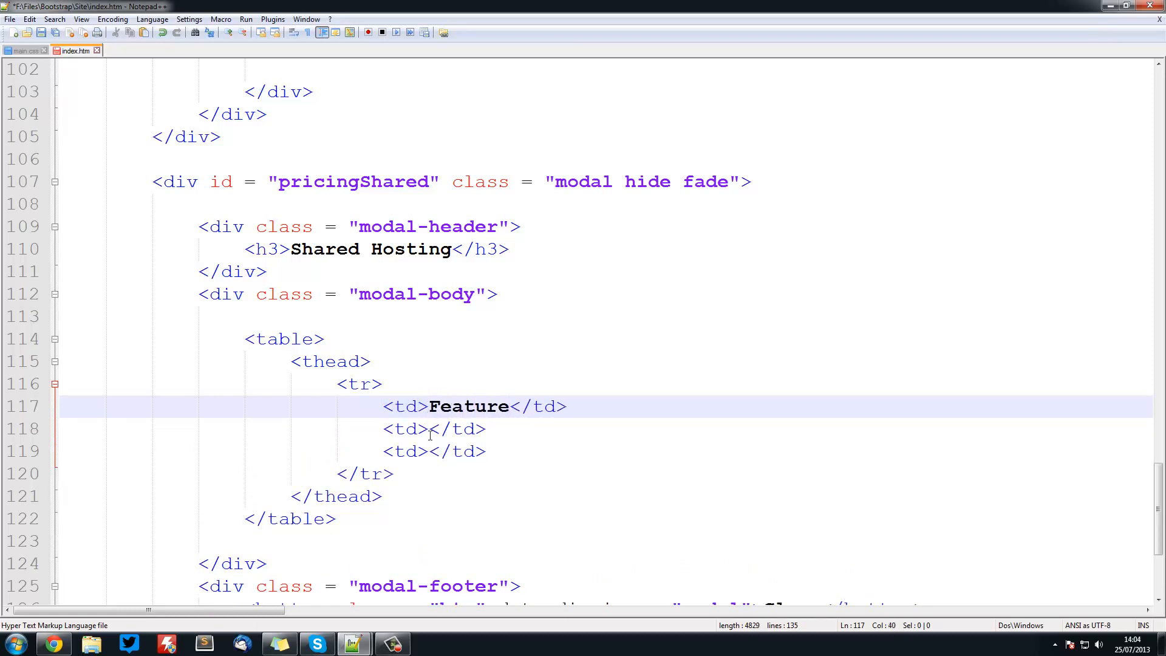
pyautogui.click(430, 428)
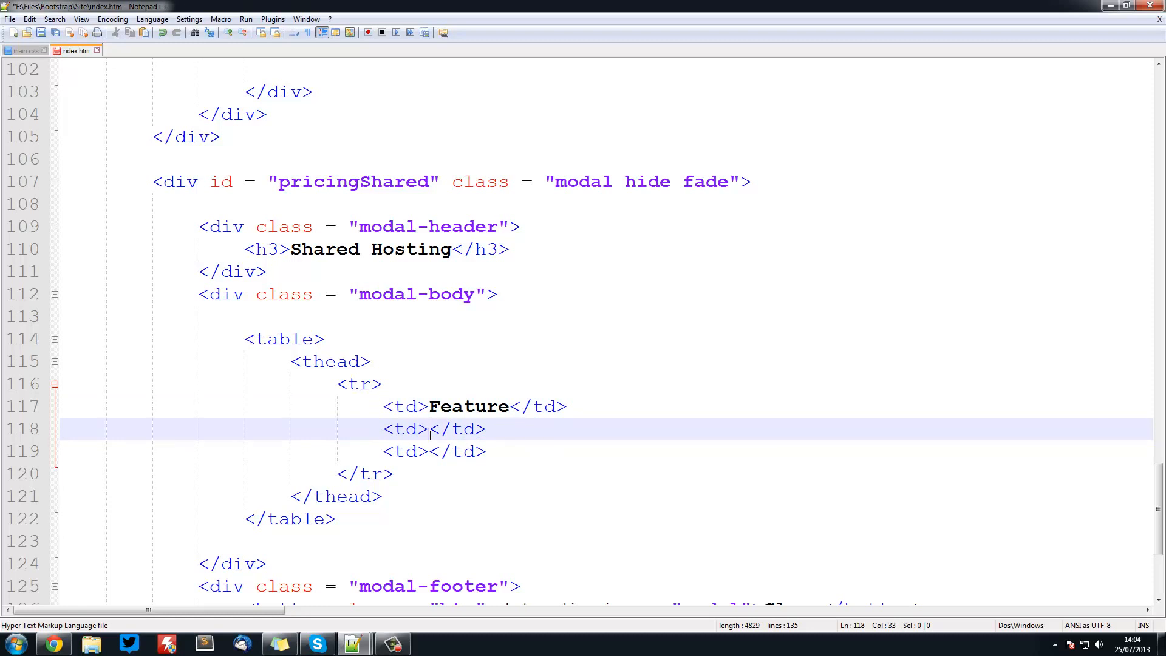
pyautogui.write('Cheap Plan')
pyautogui.click(436, 450)
pyautogui.write('Rich')
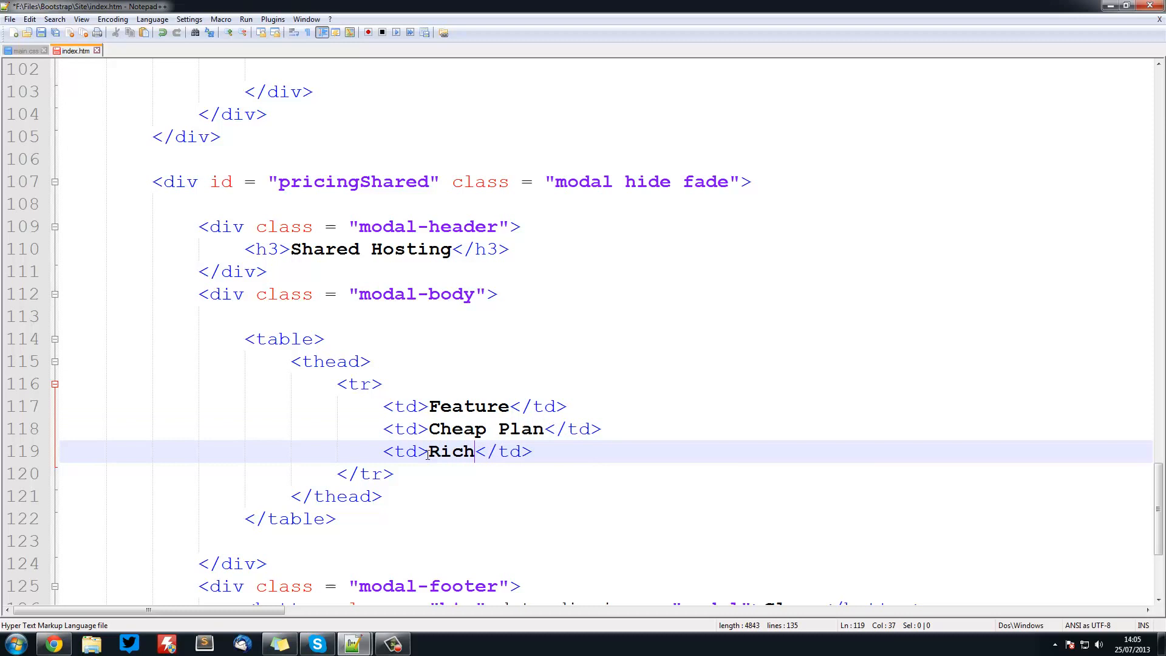
pyautogui.write('Plan')
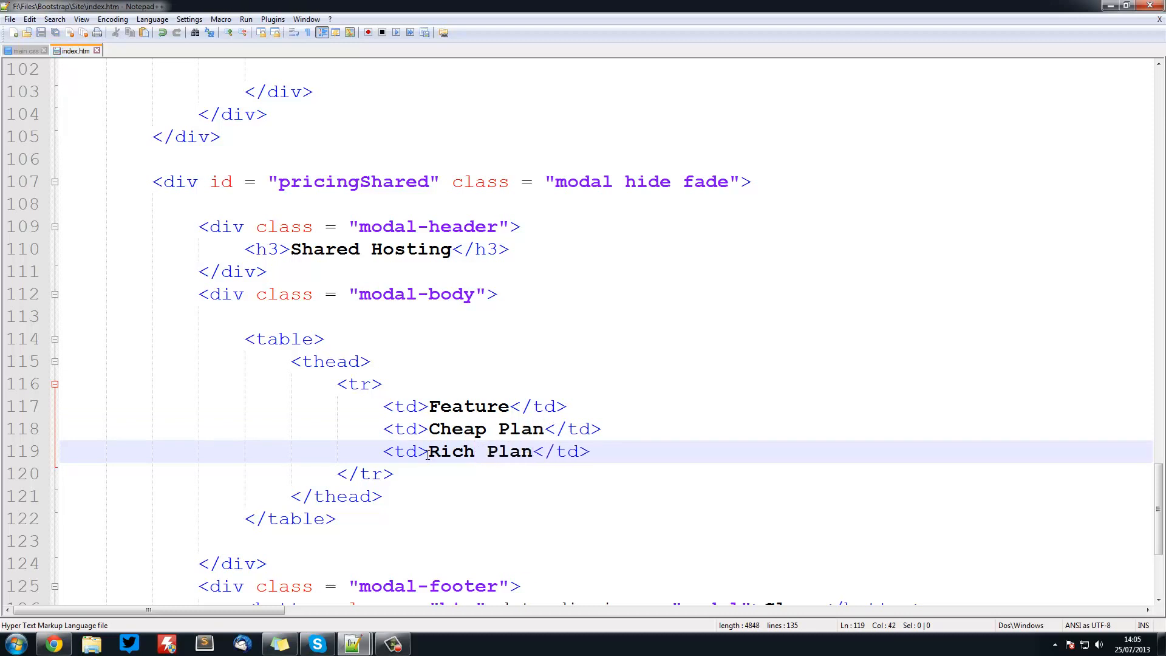
pyautogui.click(52, 643)
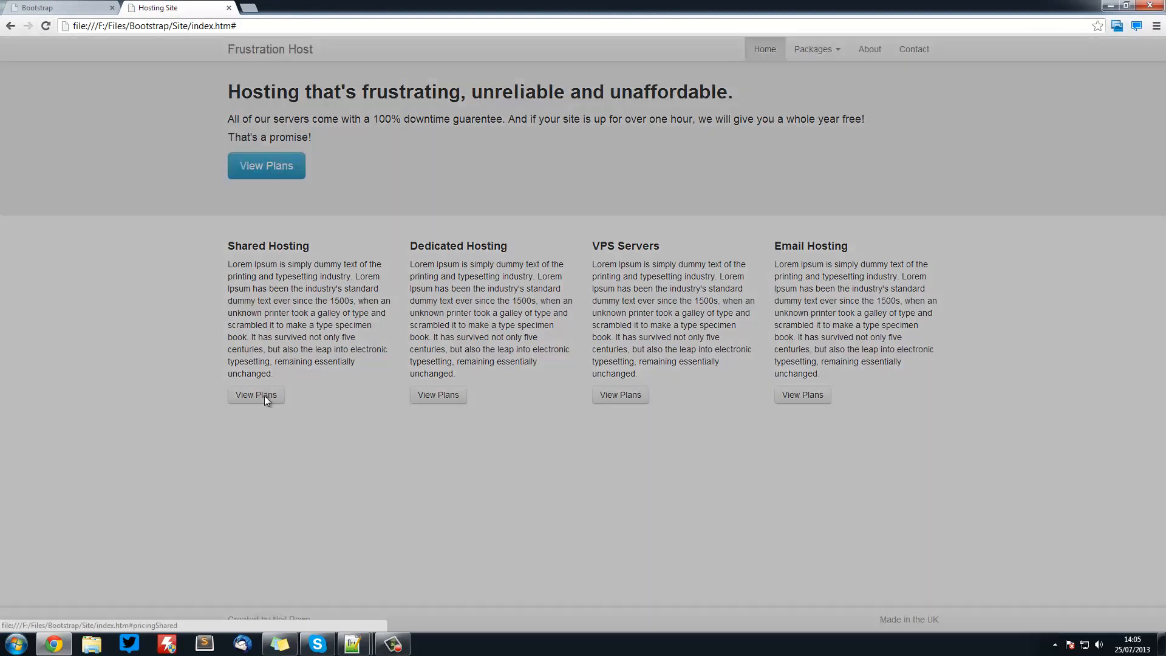
pyautogui.click(256, 395)
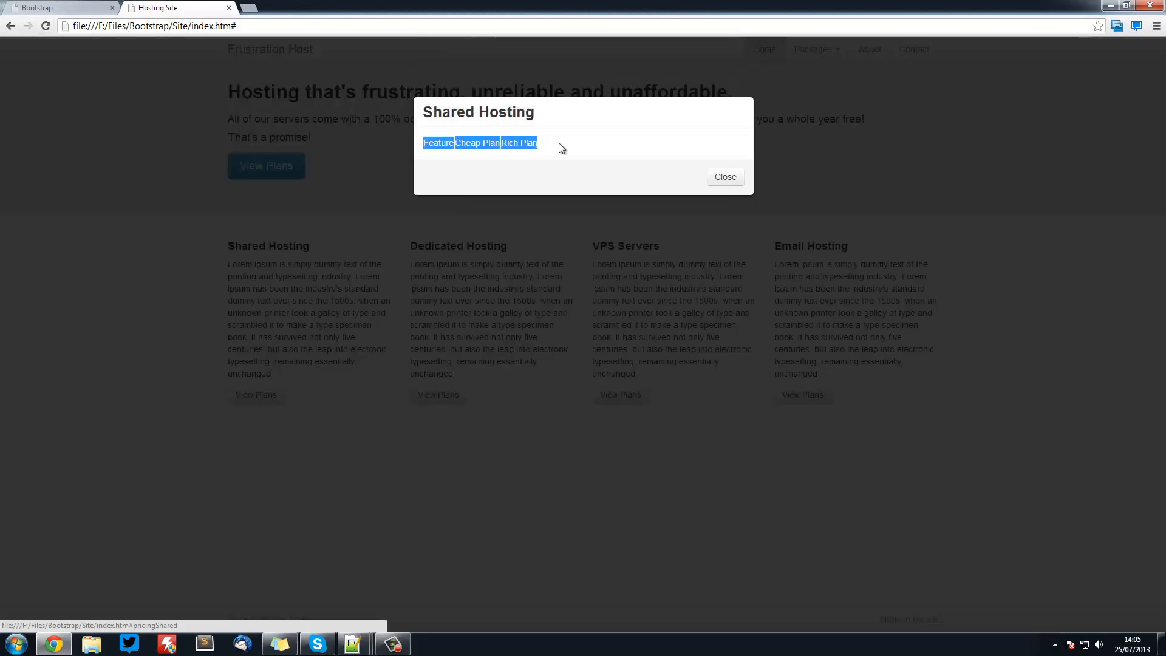
pyautogui.click(602, 131)
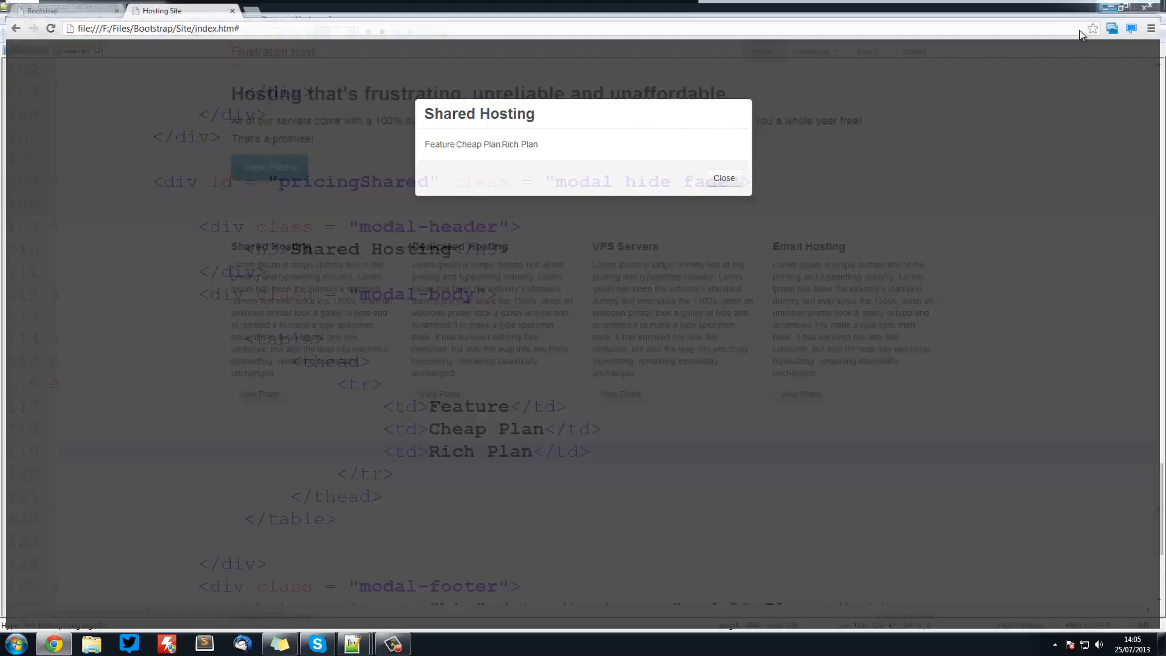
pyautogui.click(352, 642)
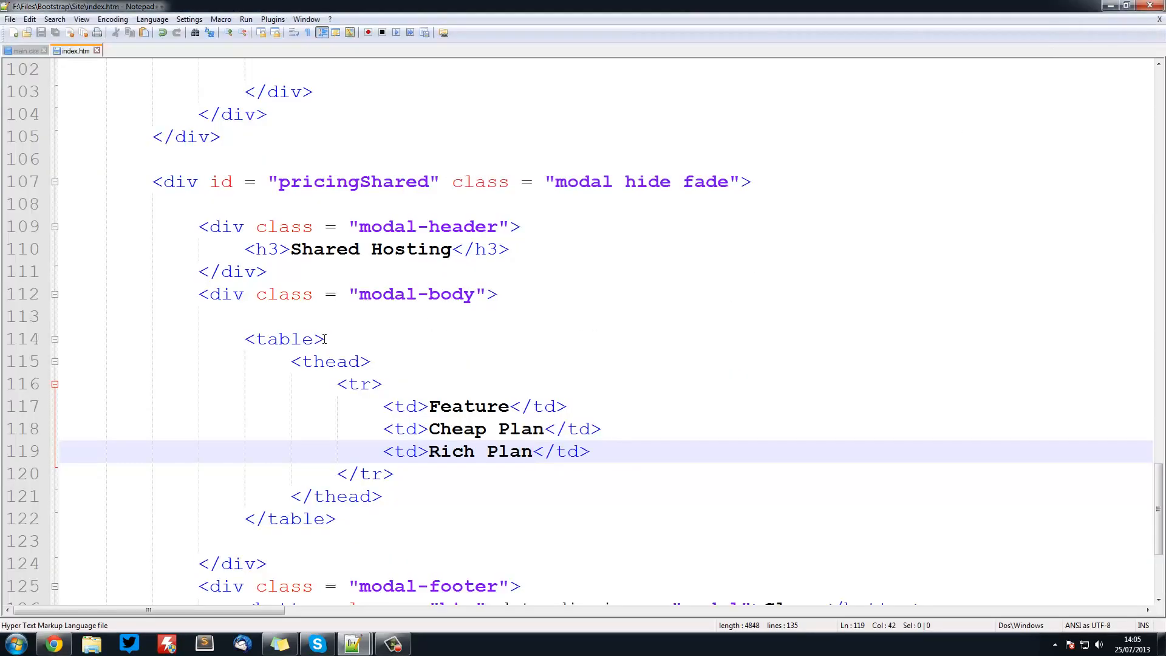
# Add class="table" to the opening table tag and preview it in Chrome
pyautogui.click(320, 339)
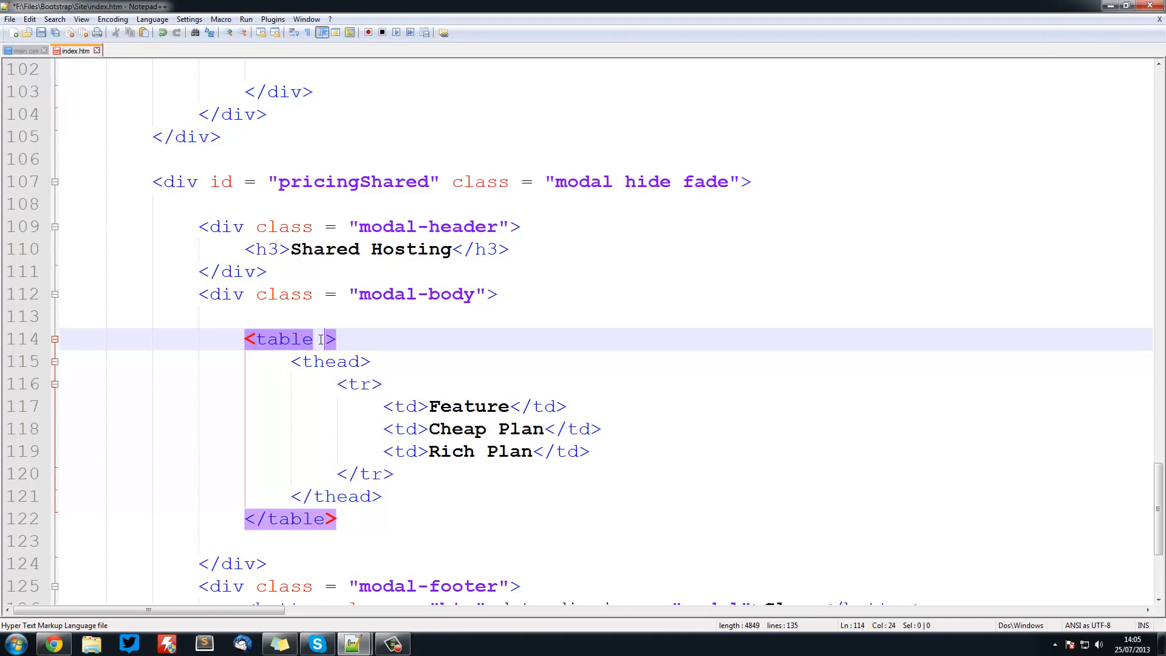
pyautogui.write('class = "table')
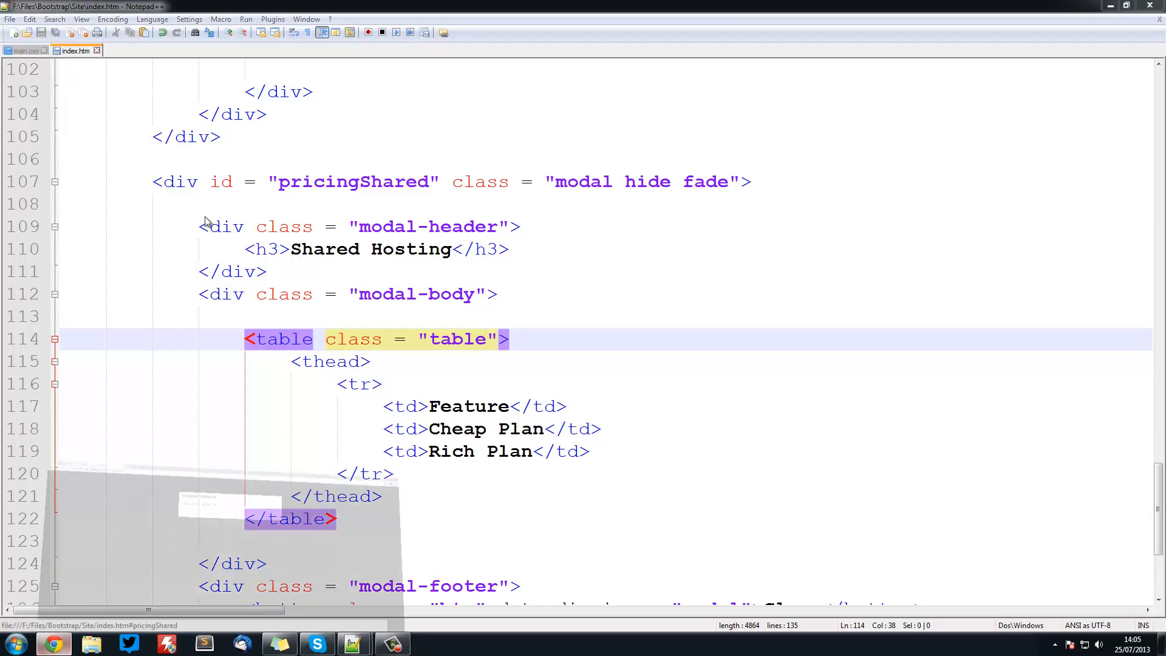
pyautogui.click(179, 7)
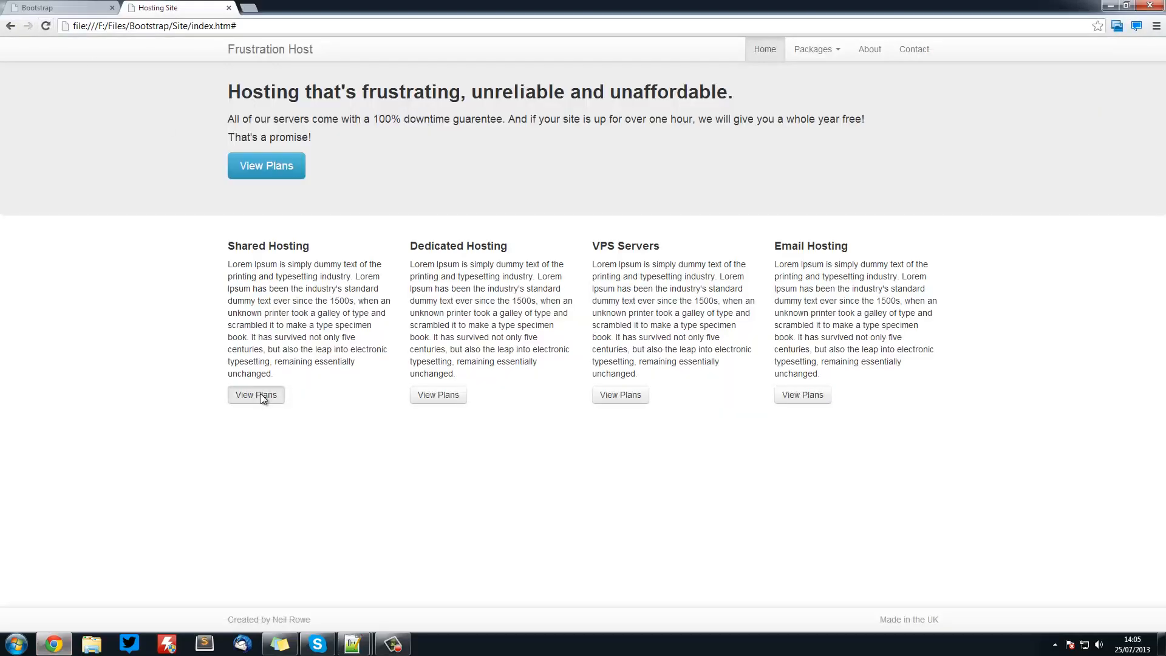
# Check the site's Shared Hosting popup against the example's striped pricing table
pyautogui.click(256, 395)
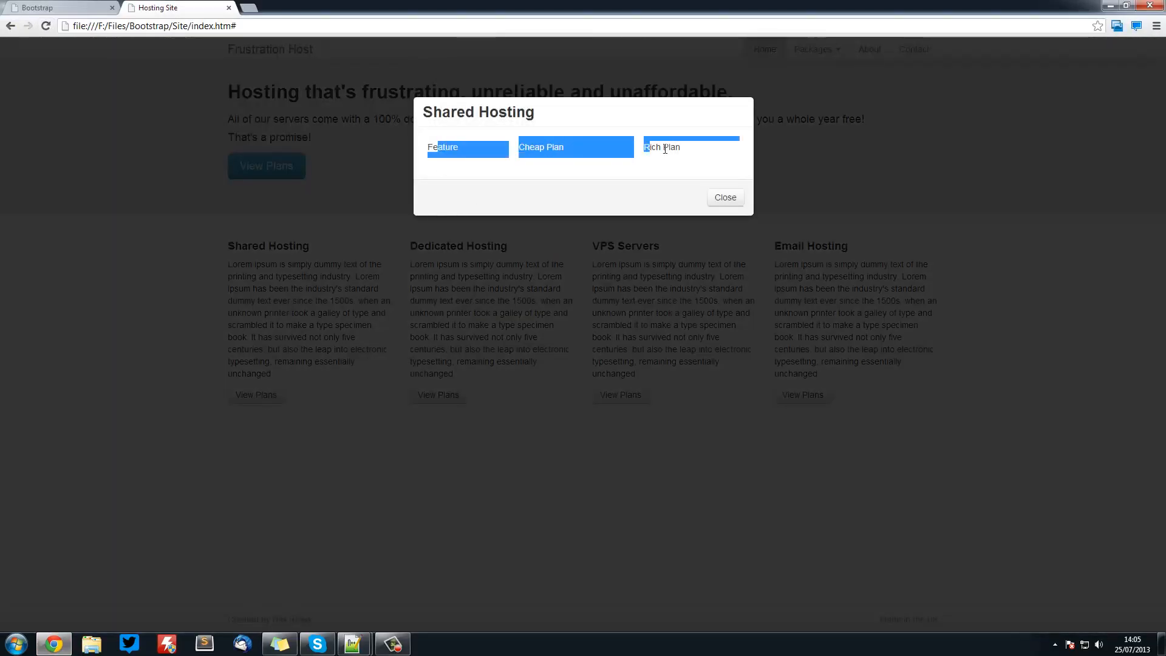
pyautogui.click(723, 197)
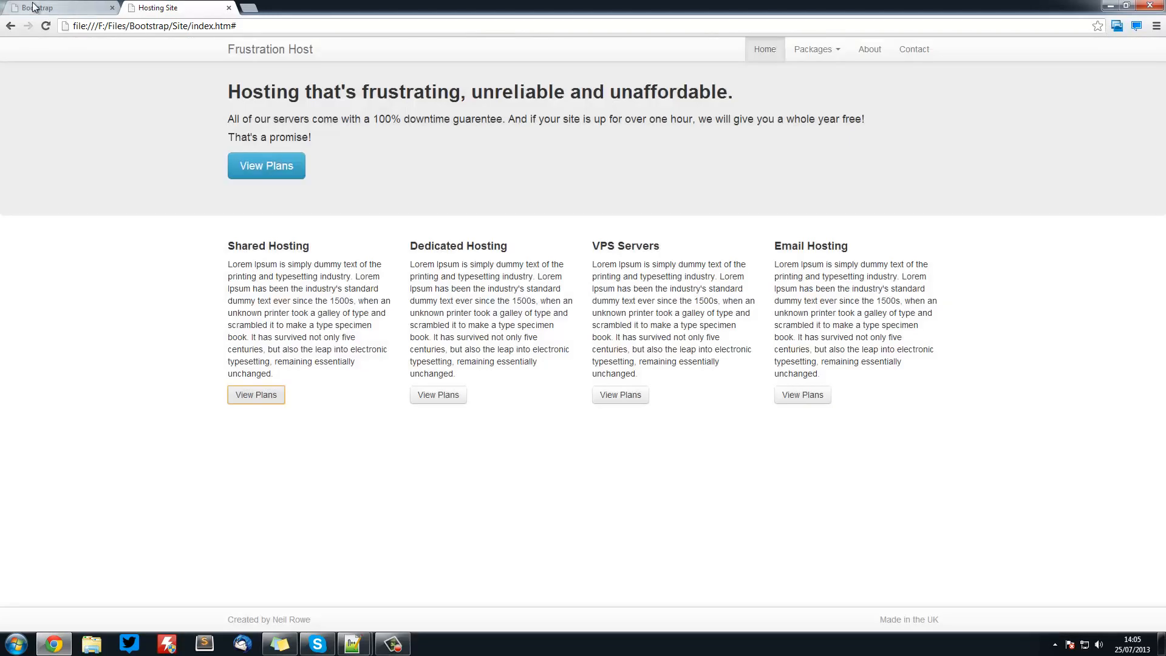
pyautogui.click(255, 394)
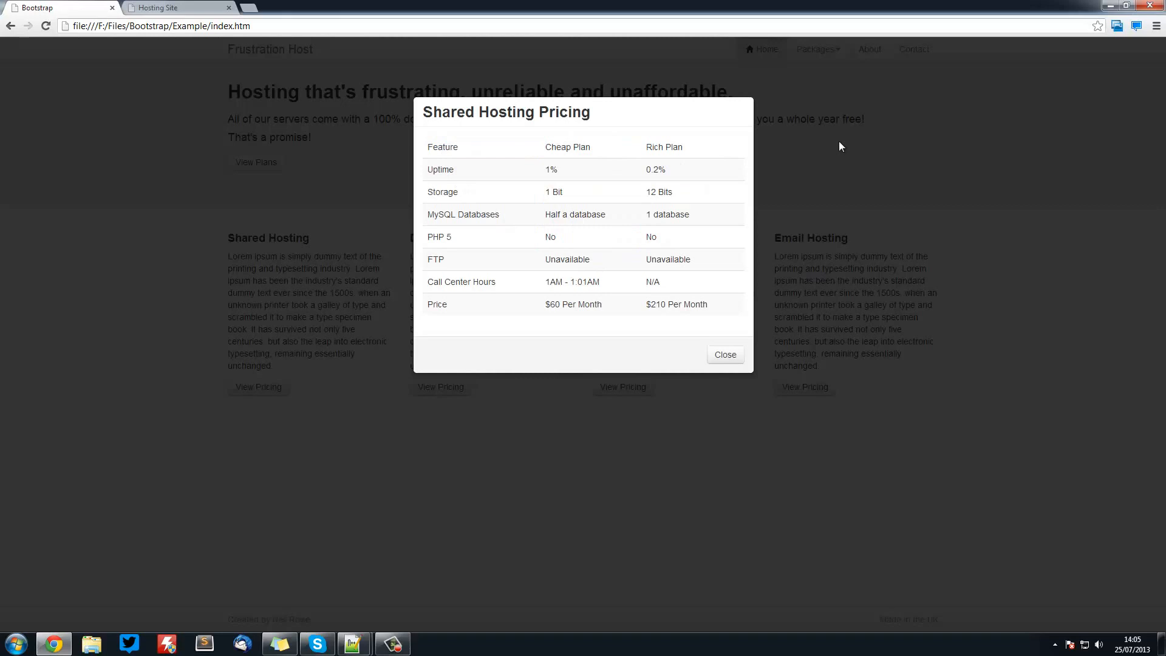
pyautogui.click(352, 642)
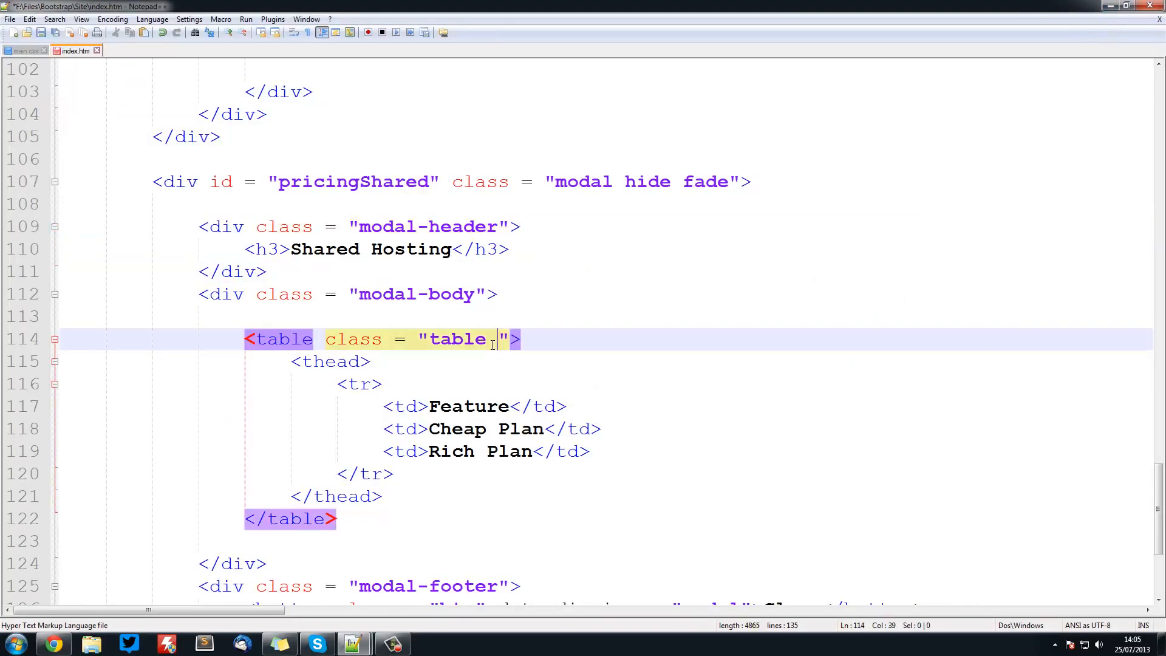
# Append table-striped to the table tag's class attribute
pyautogui.write('tab;')
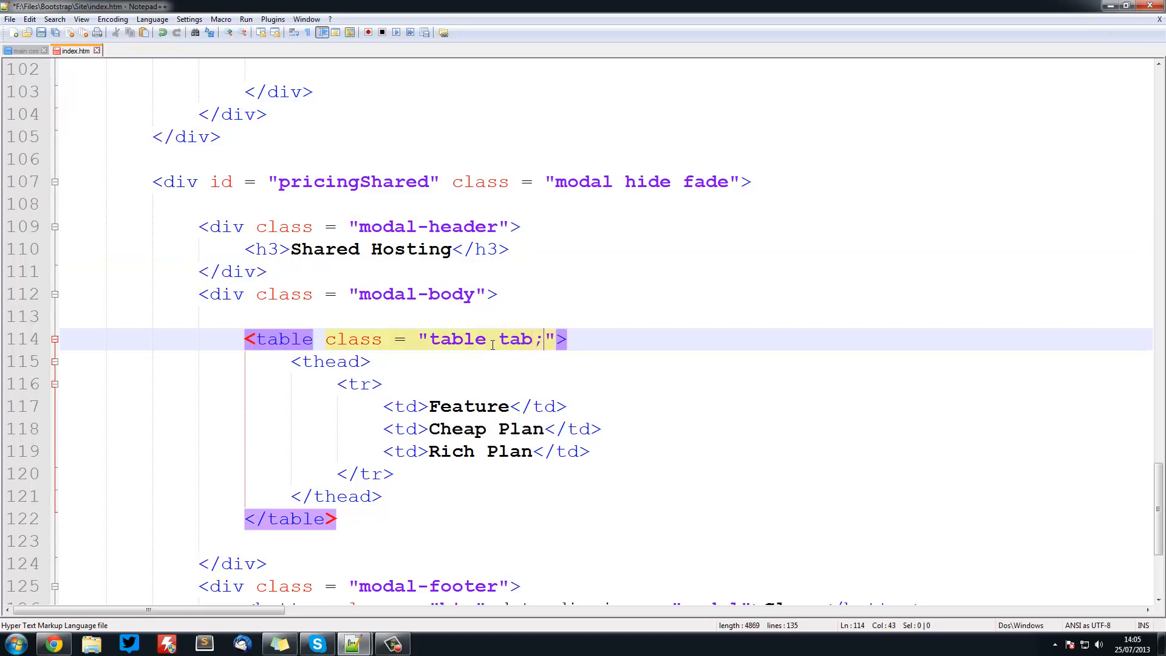
pyautogui.write('able-')
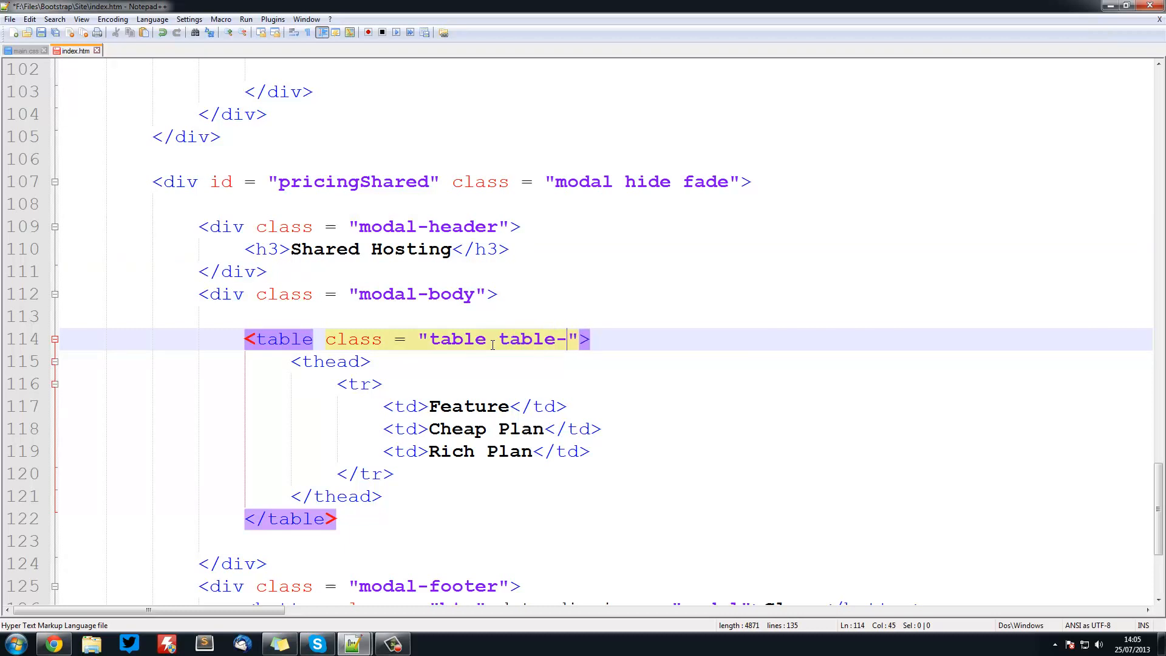
pyautogui.write('striped')
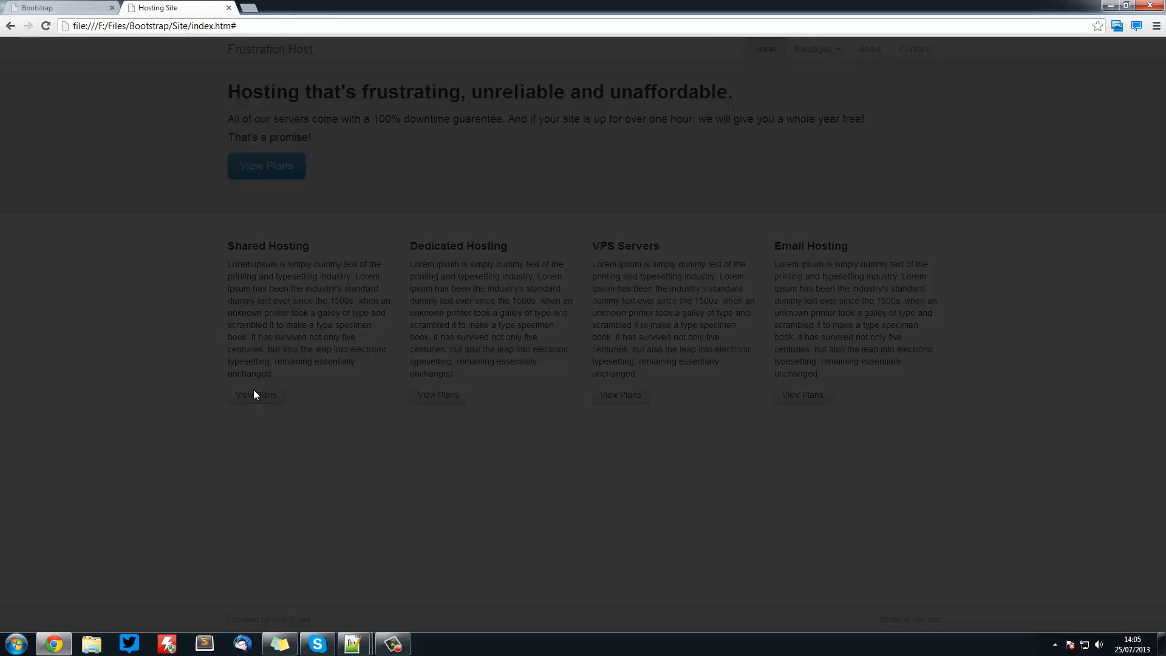
# Review the example popup's Uptime, Storage, MySQL and PHP rows before returning to the source
pyautogui.click(255, 395)
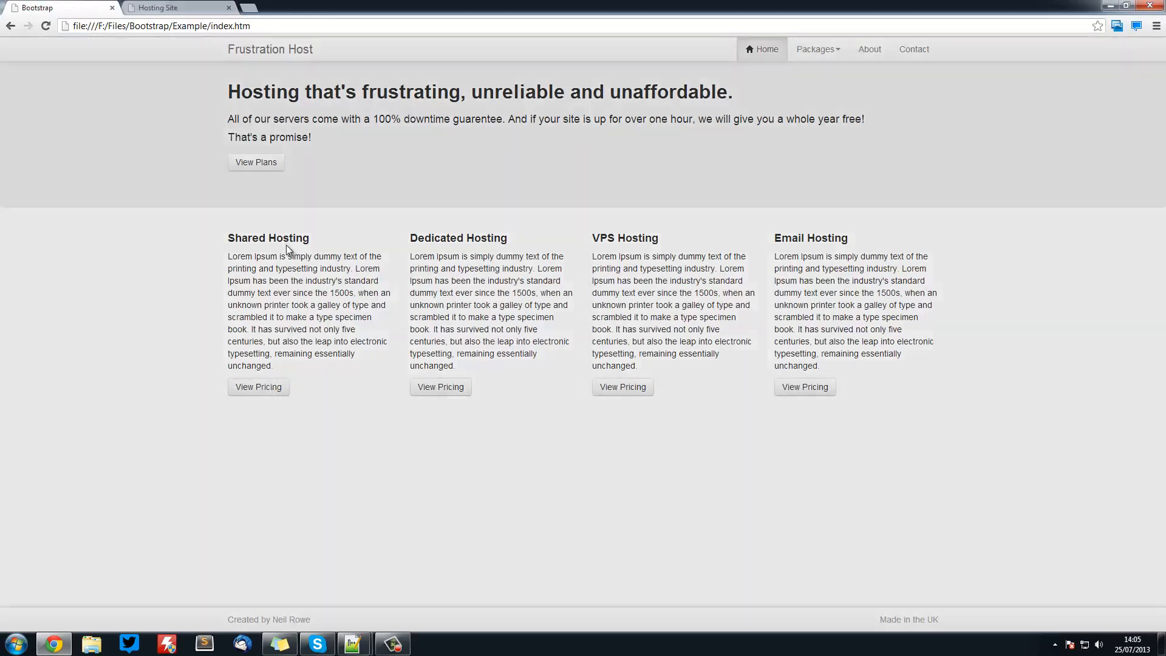
pyautogui.click(258, 386)
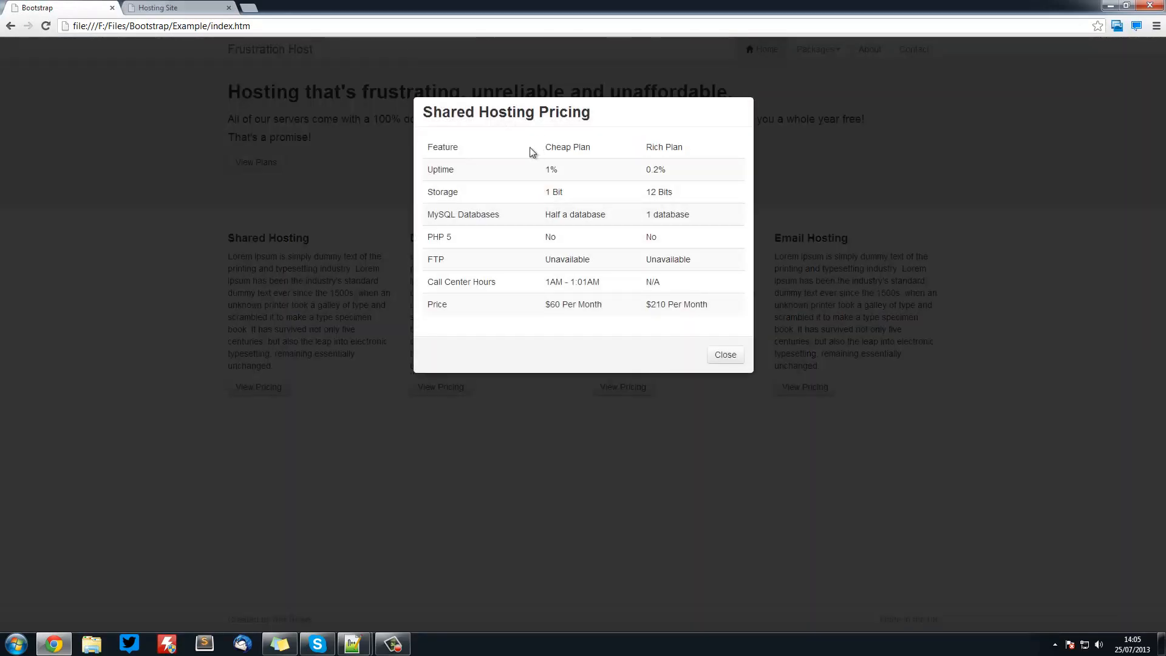
pyautogui.click(352, 644)
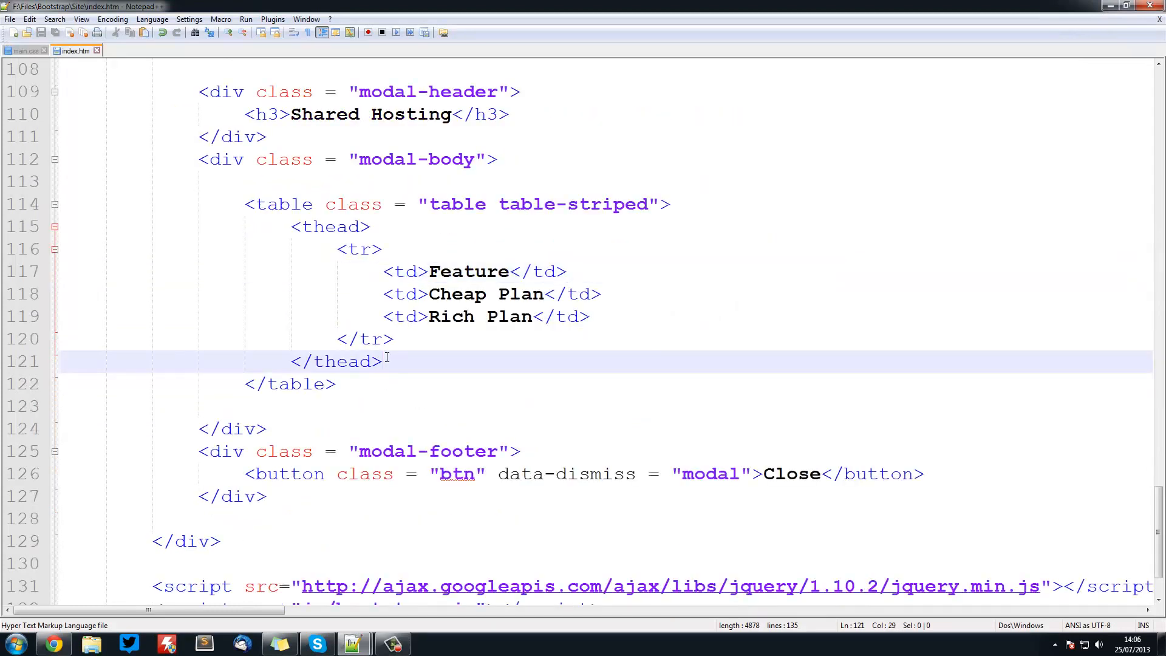
# Add a tbody after the header with a row of empty td cells, fixing a tag typo
pyautogui.write('<tbody>')
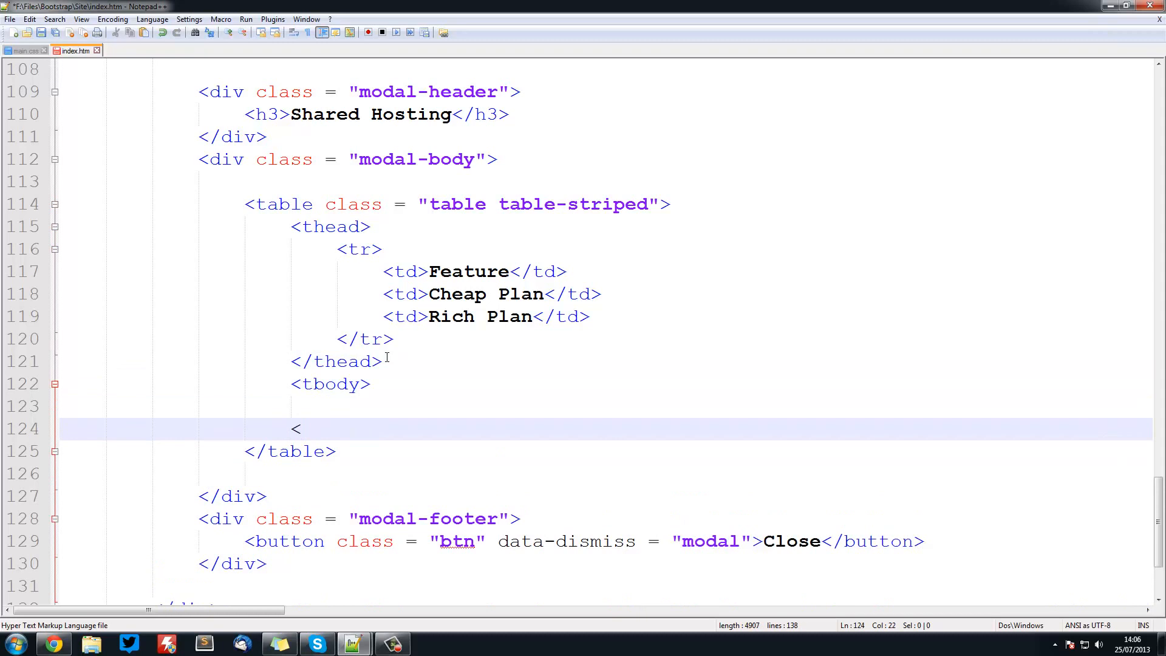
pyautogui.write('/b')
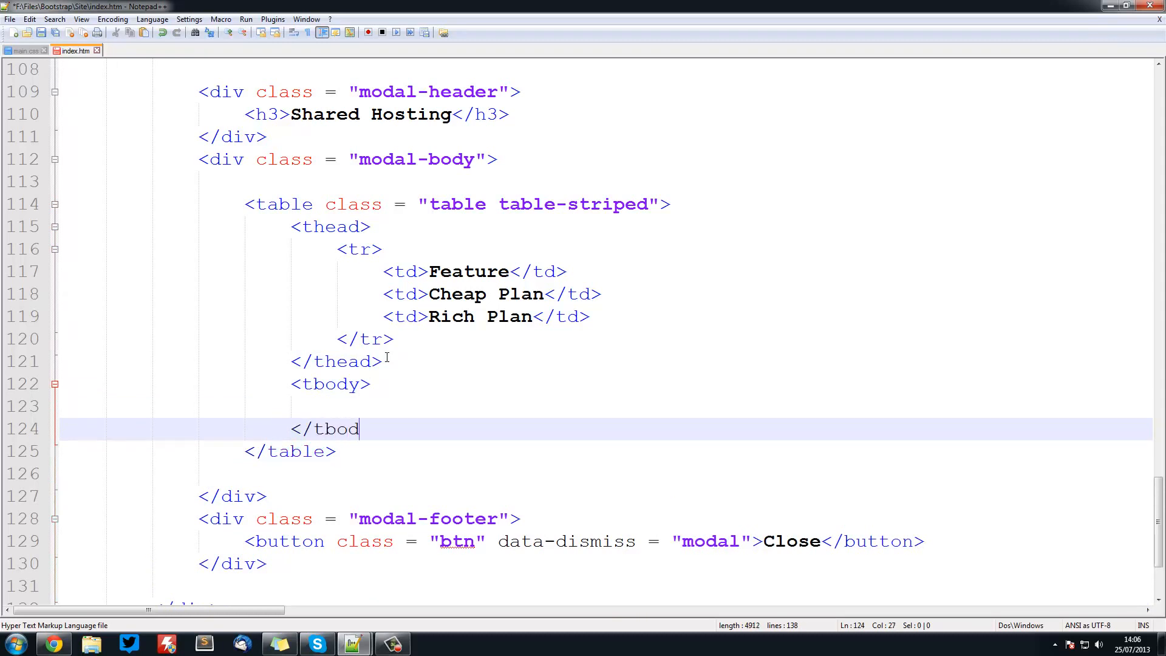
pyautogui.press('Backspace')
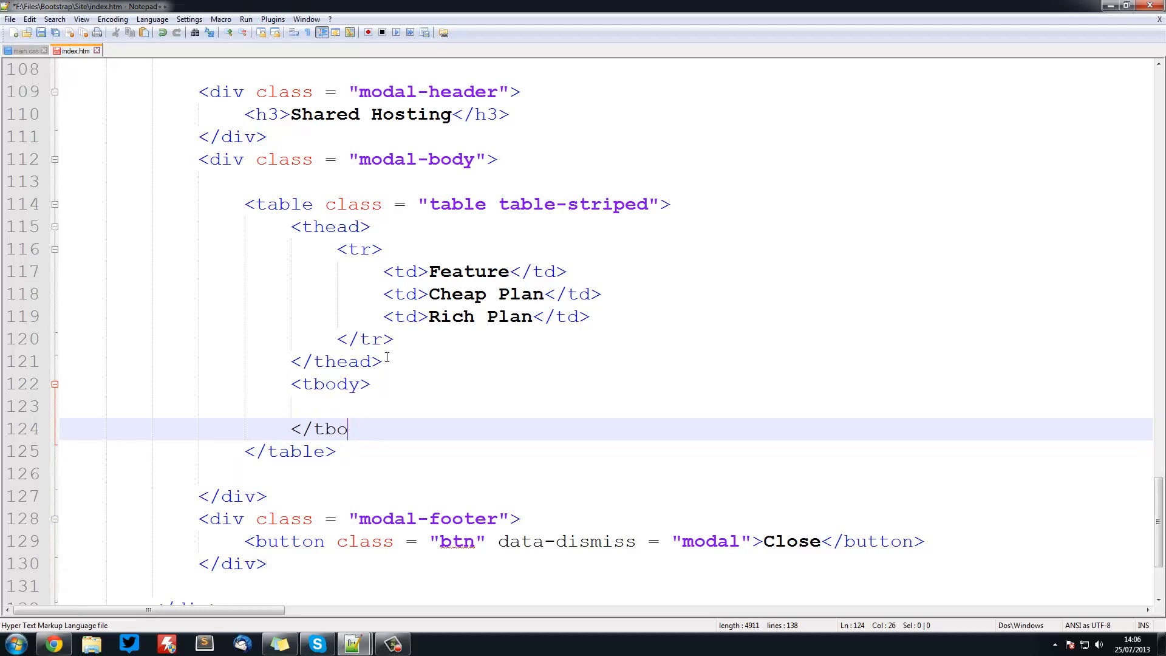
pyautogui.write('ody>')
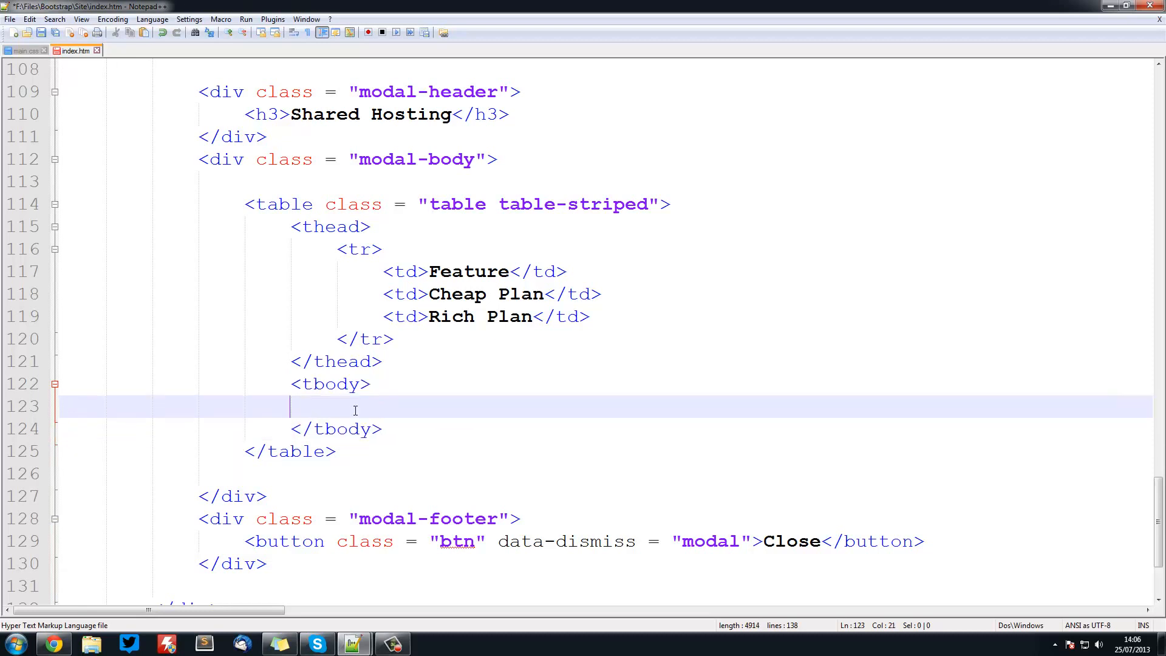
pyautogui.write('<tr>')
pyautogui.write('</tr>')
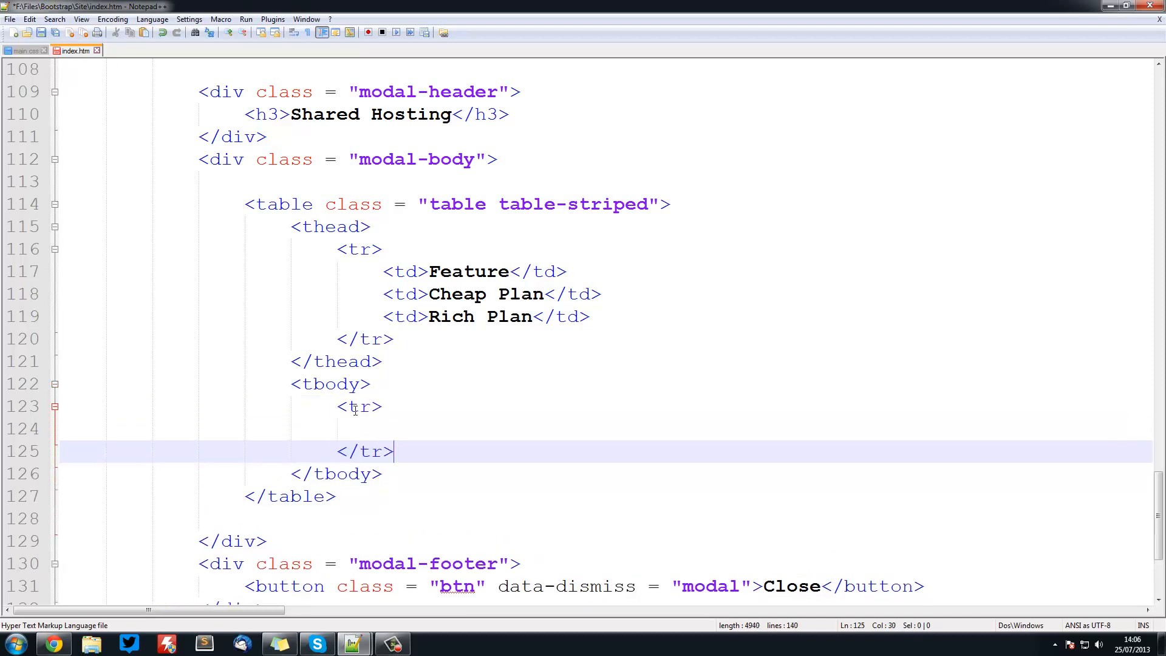
pyautogui.write('<td')
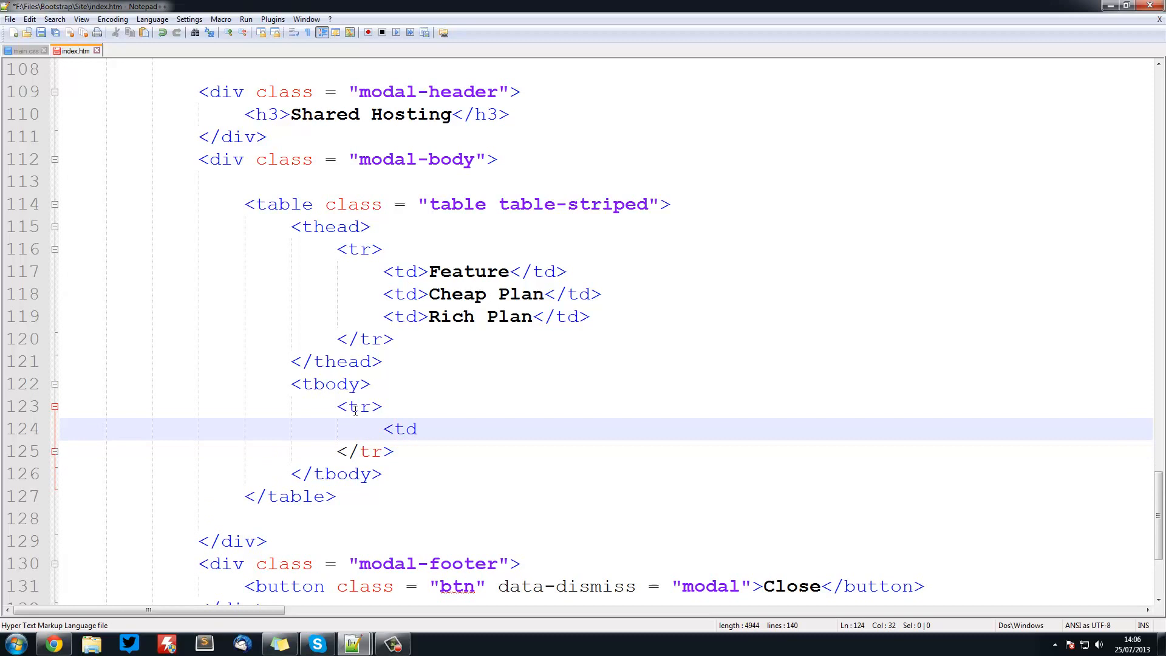
pyautogui.write('></td>')
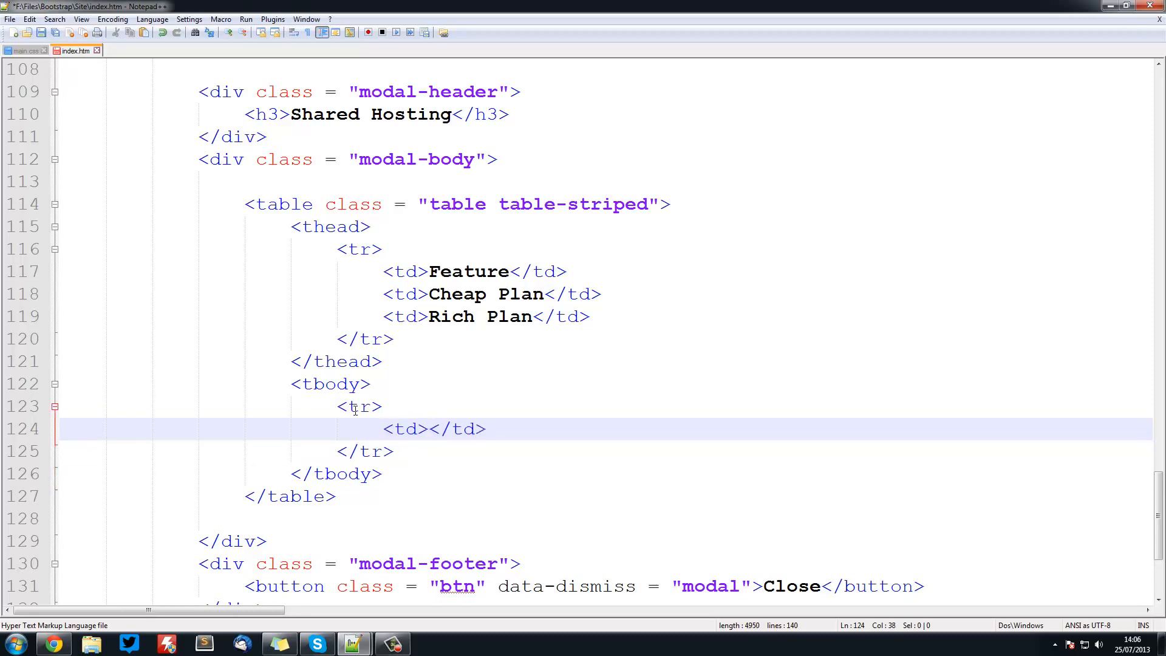
pyautogui.write('<td></td>')
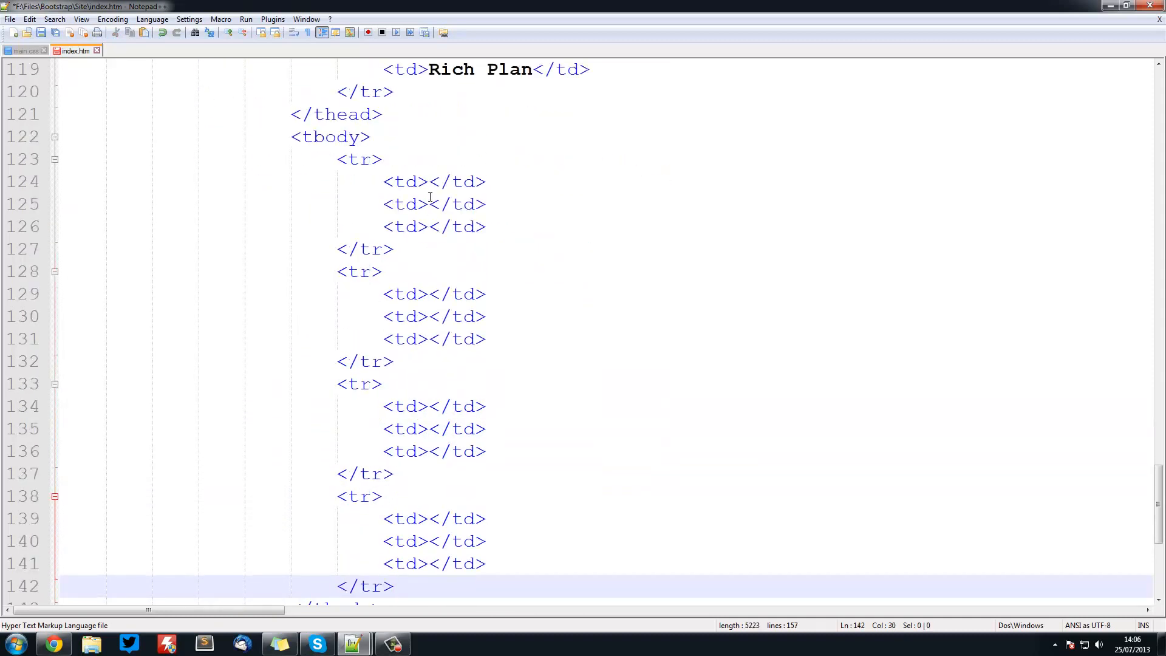
# Enter Uptime (1%, 0.2%) and Storage (1 Bit, 12 Bits) into the first two body rows
pyautogui.click(426, 181)
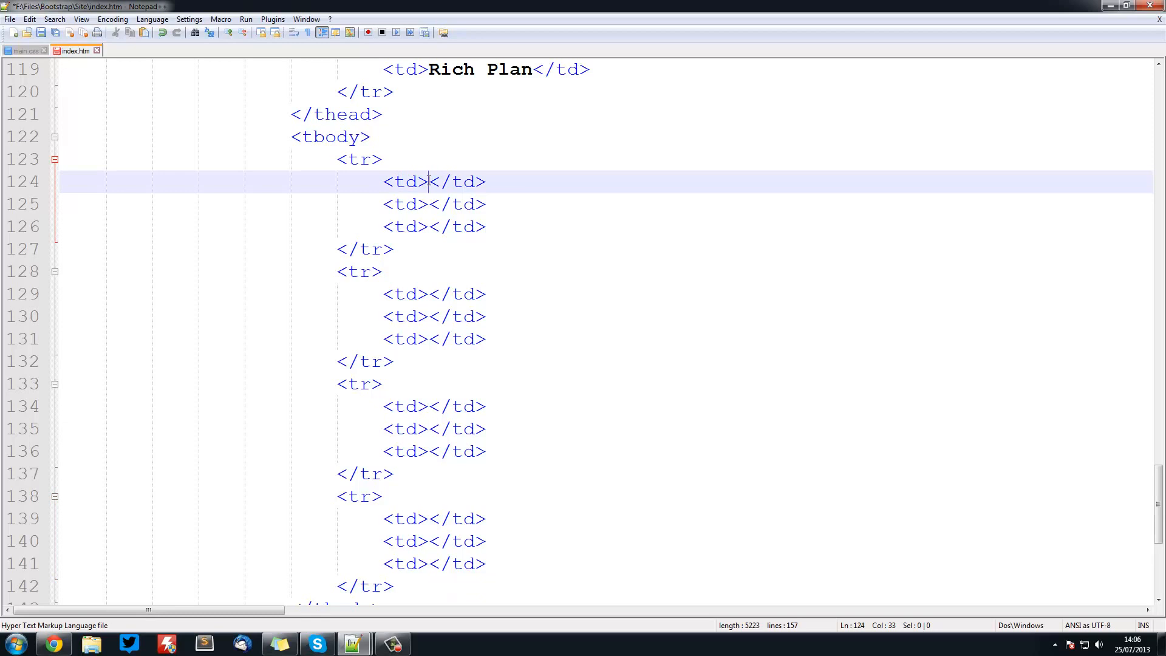
pyautogui.write('Uptime')
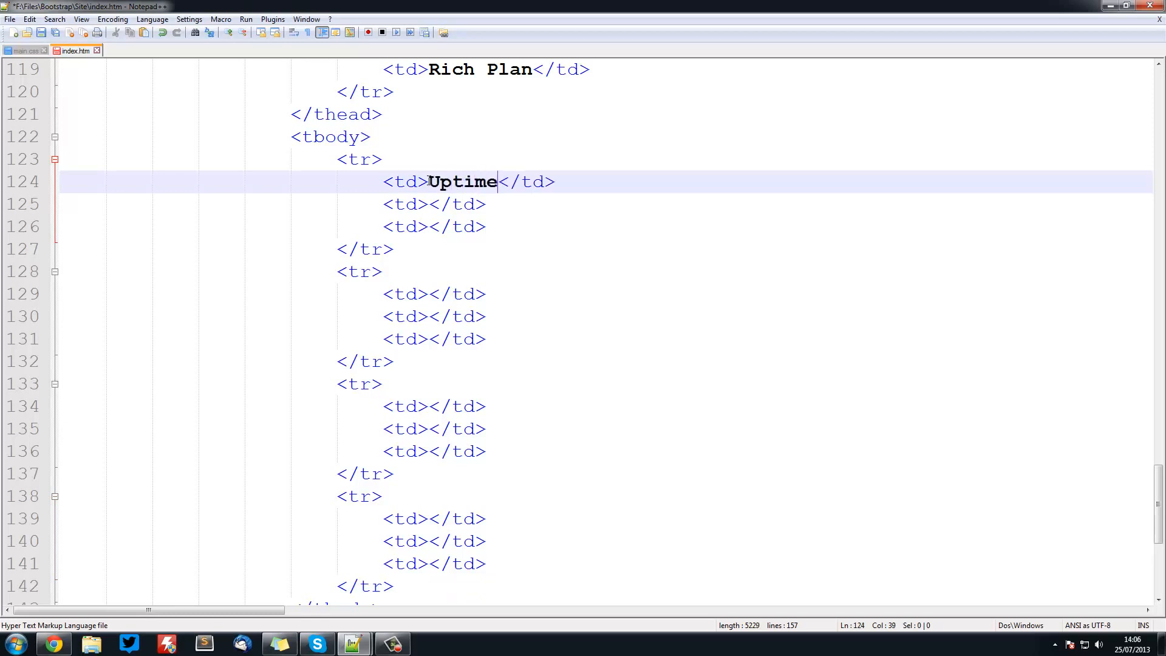
pyautogui.write('1')
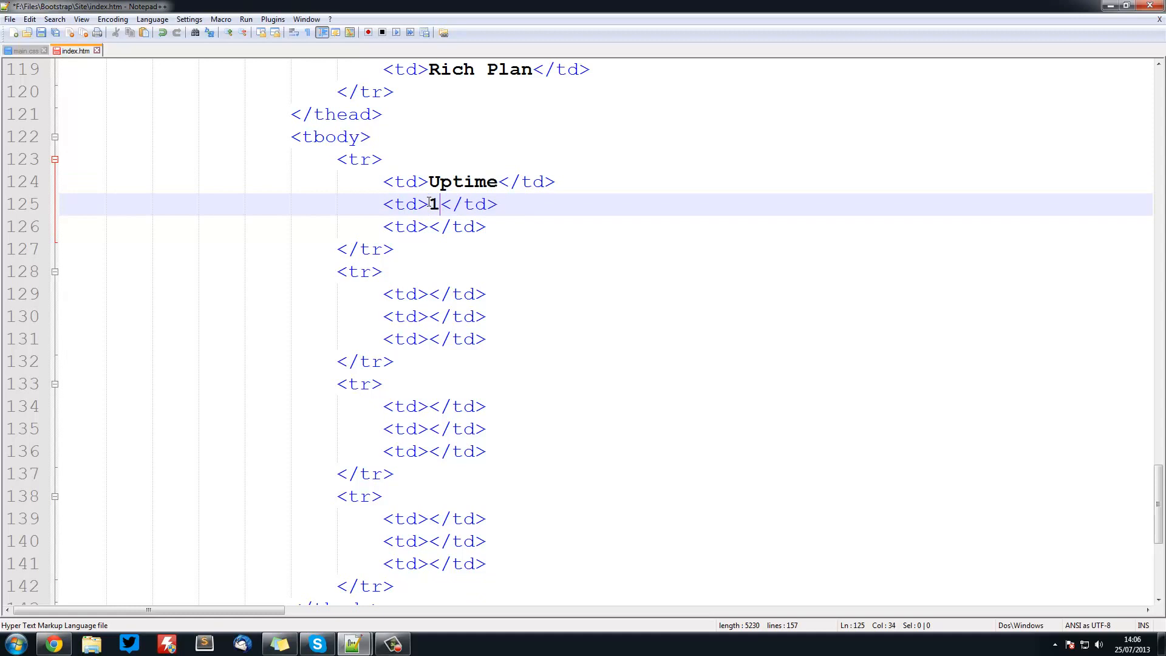
pyautogui.write('%')
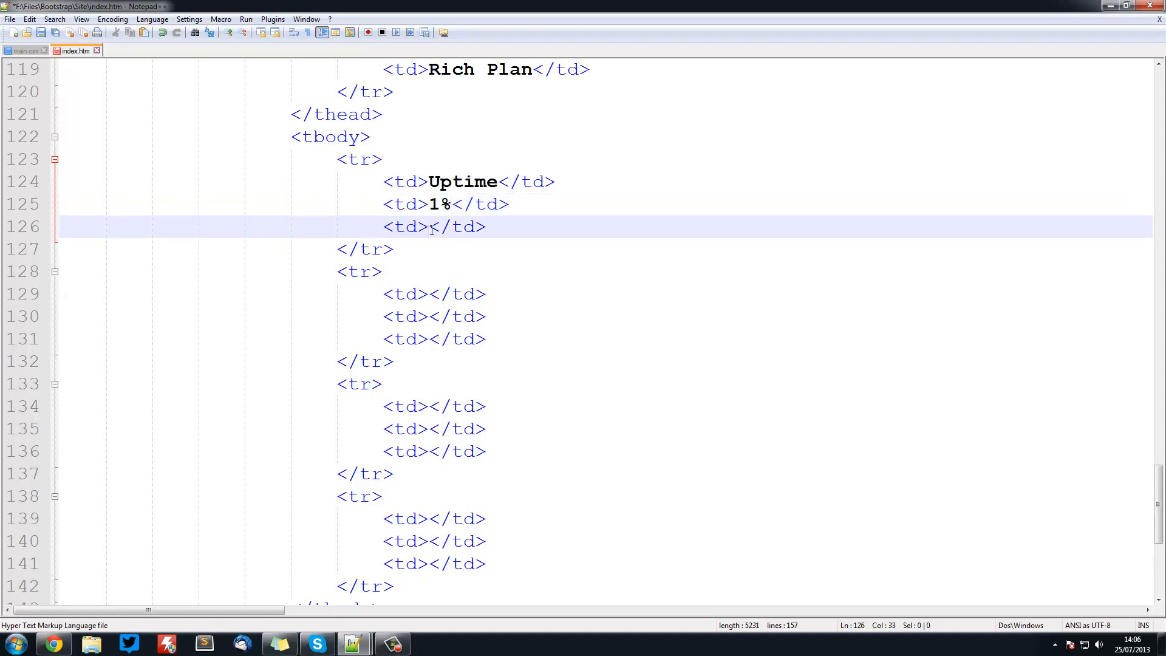
pyautogui.write('0.2%')
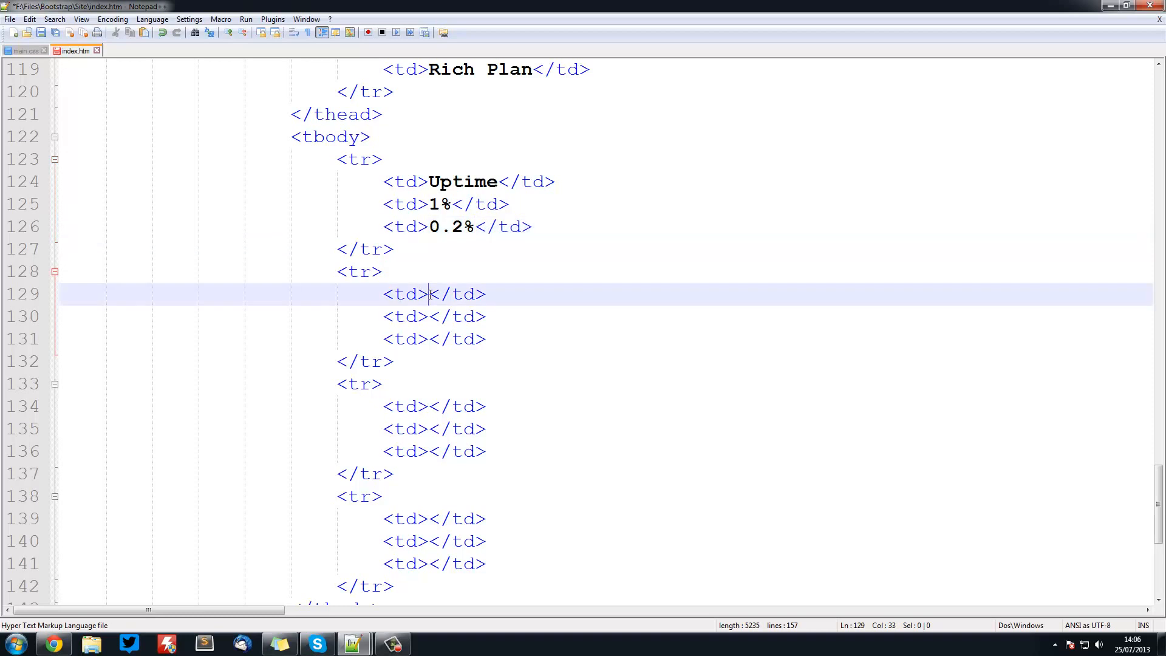
pyautogui.write('Storage')
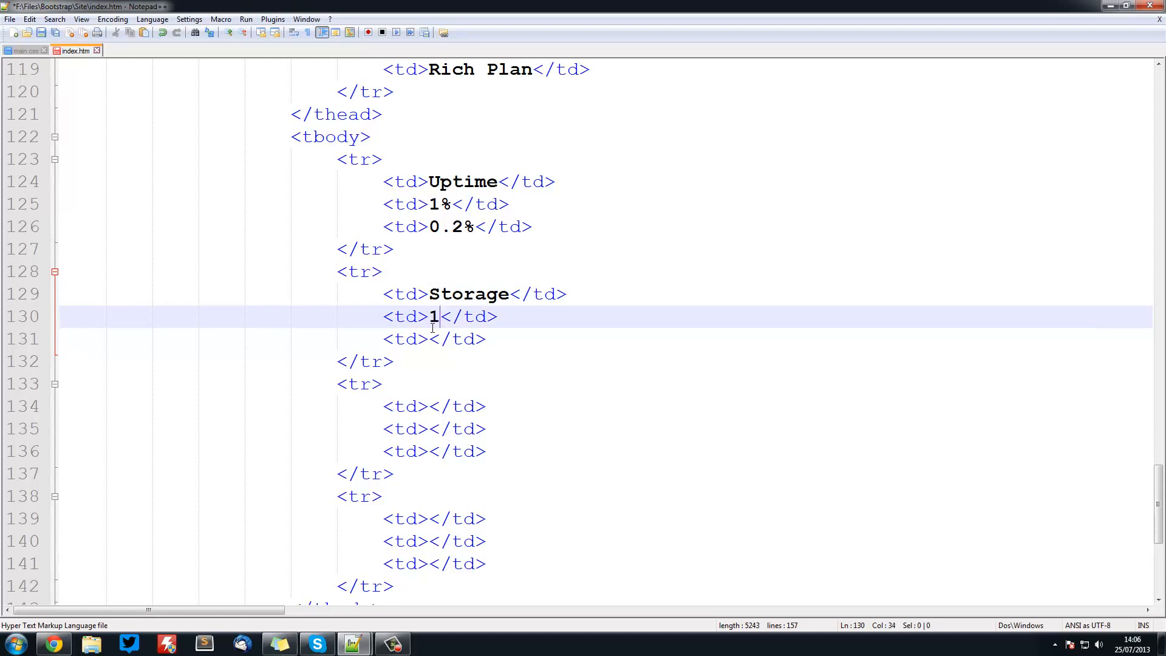
pyautogui.write('Bit')
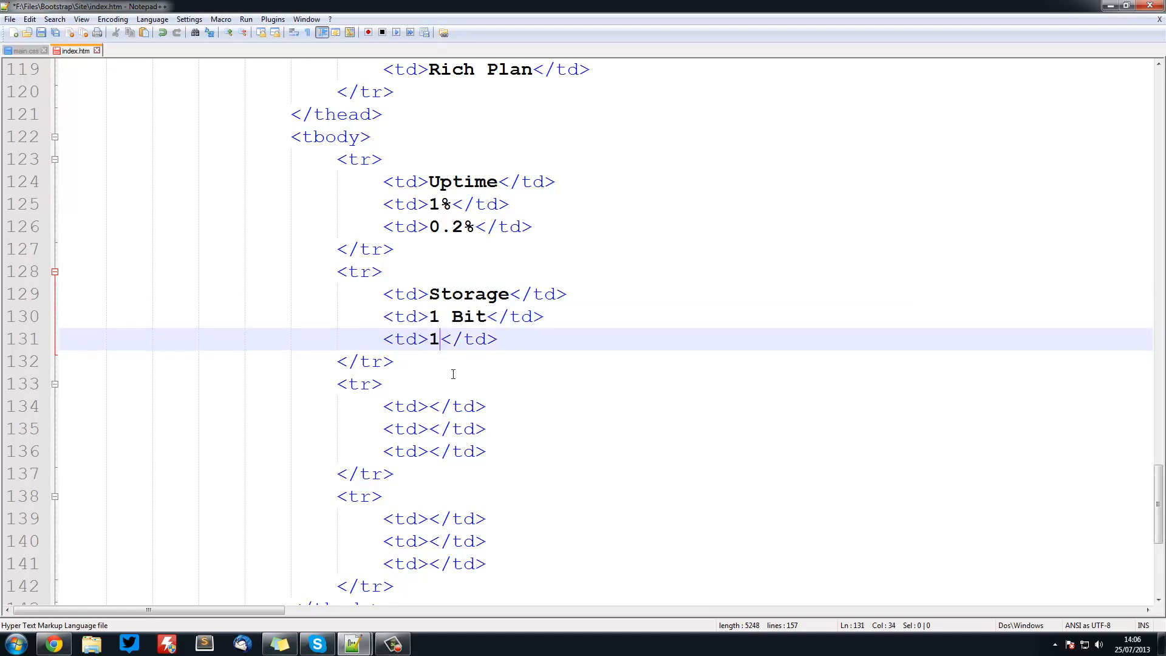
pyautogui.write('2 Bits')
pyautogui.click(439, 406)
pyautogui.write('M')
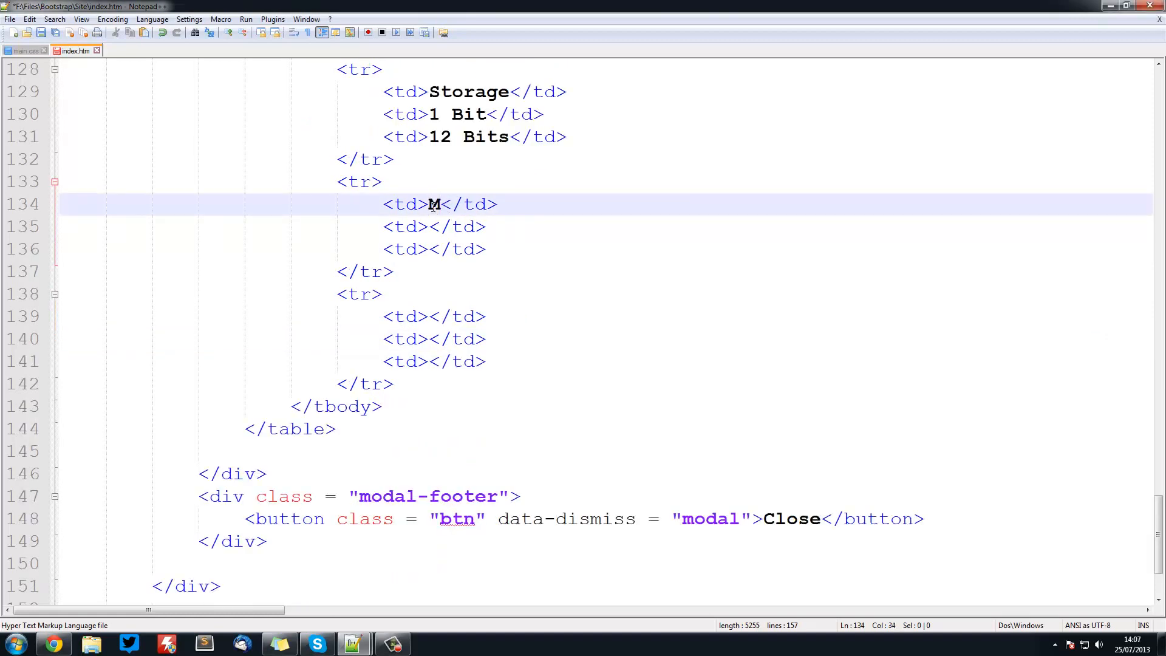
# Fill the third row with MySQL Databases, Half a database and 1 database
pyautogui.write('ySQL')
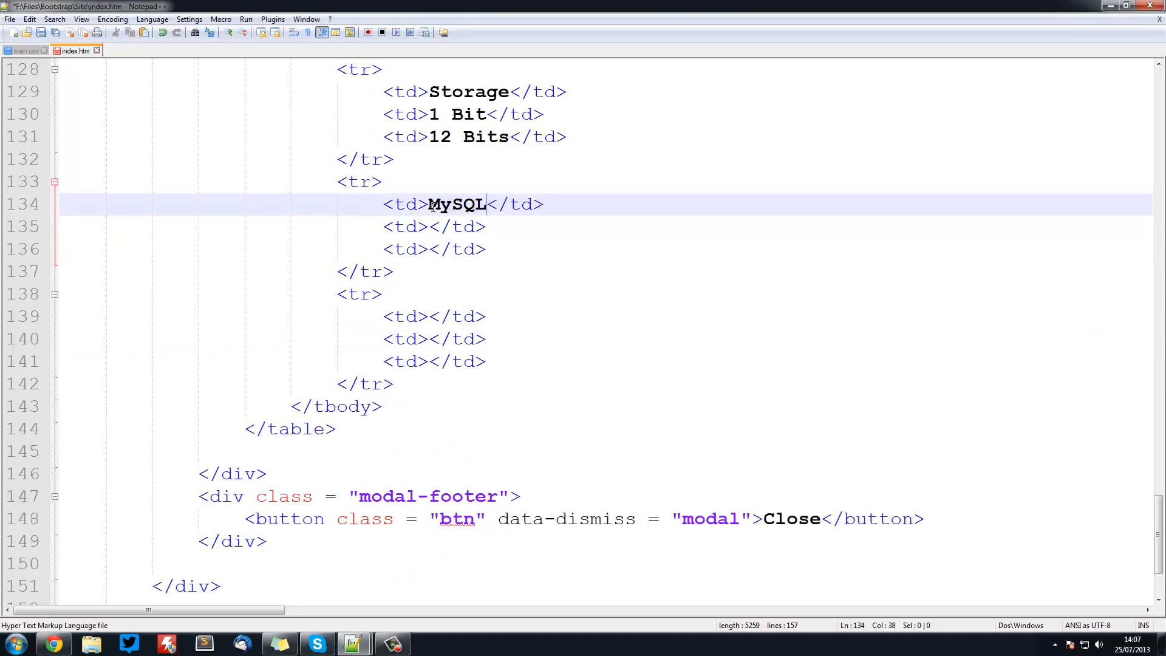
pyautogui.write('Databases')
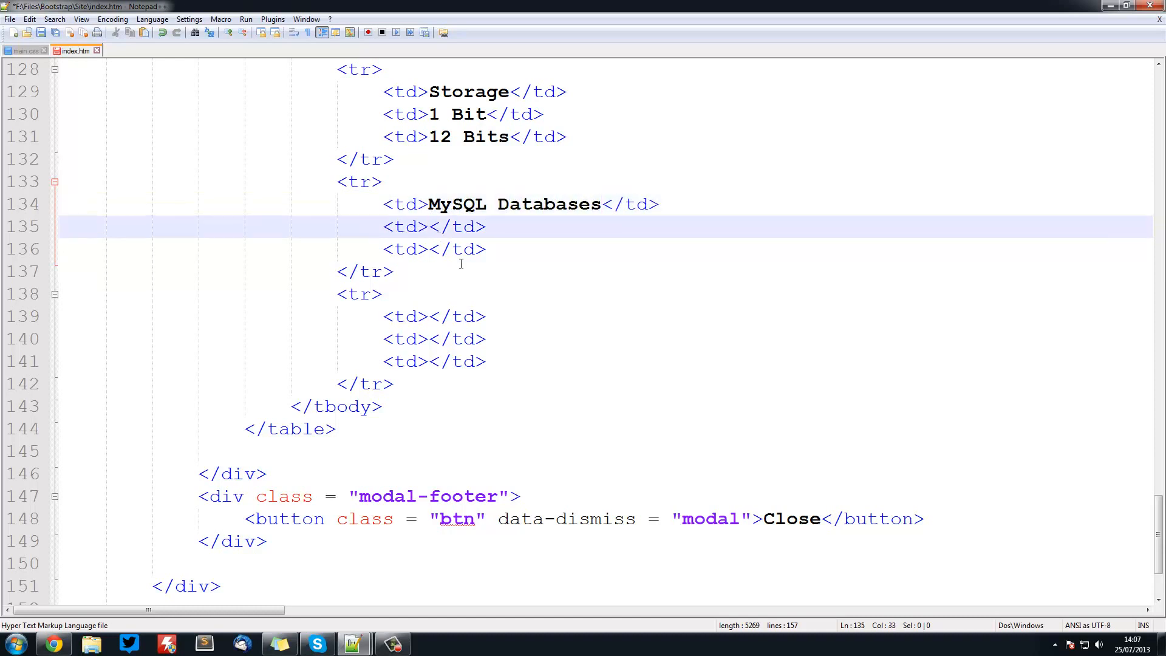
pyautogui.write('Hald a')
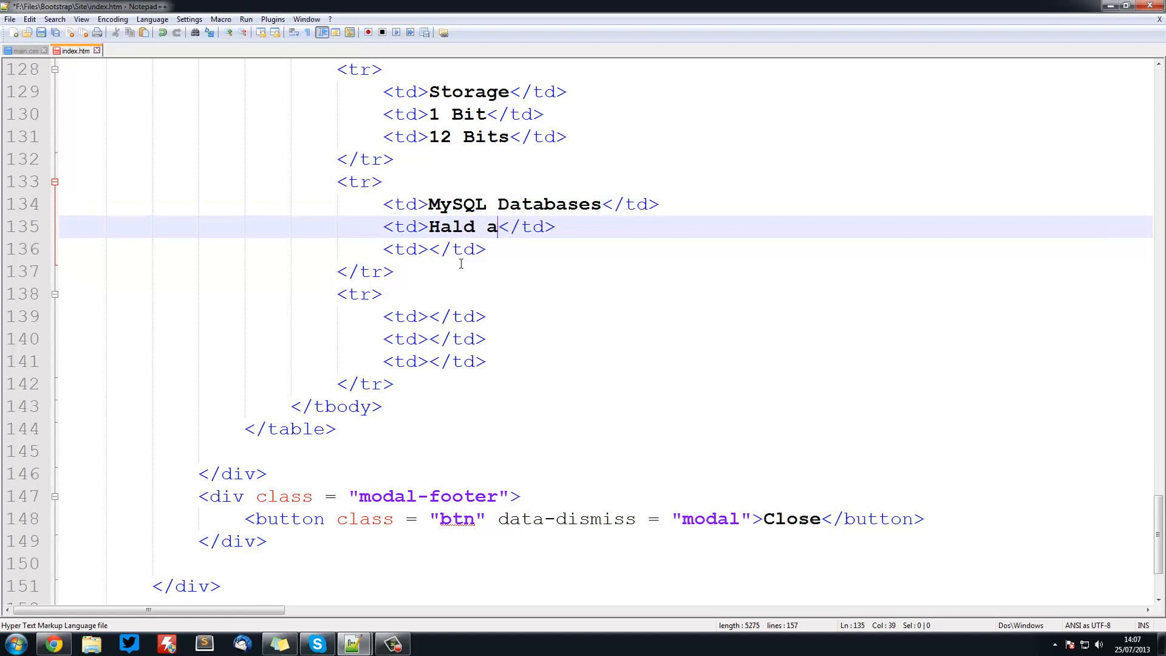
pyautogui.write('f')
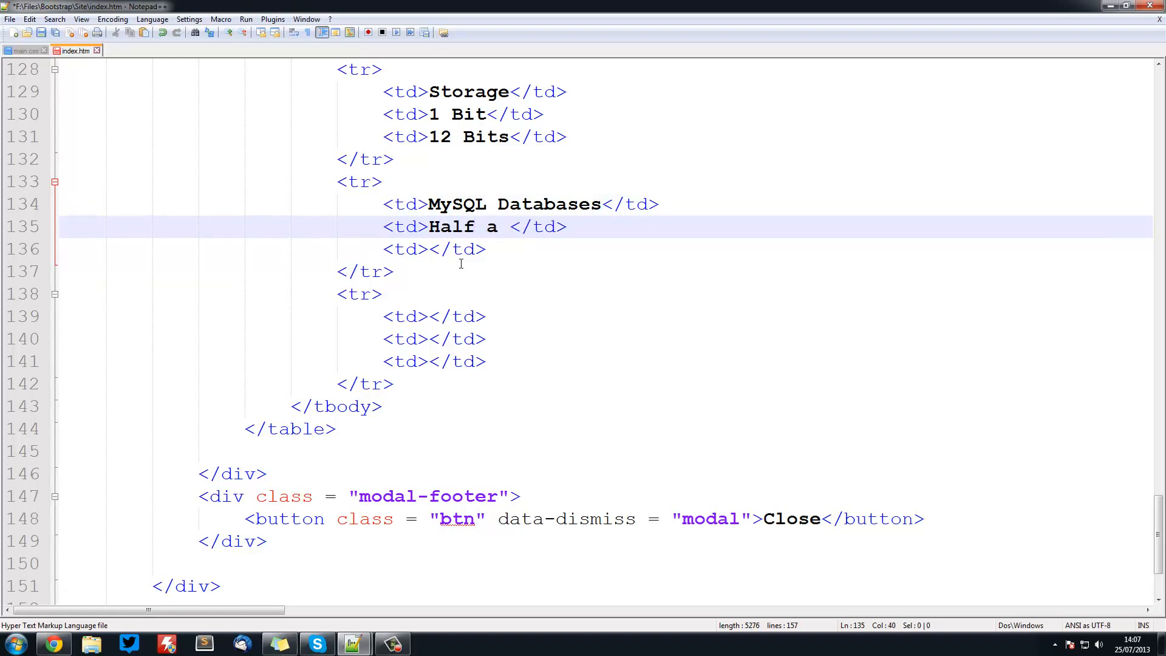
pyautogui.write('database')
pyautogui.click(437, 249)
pyautogui.write('1')
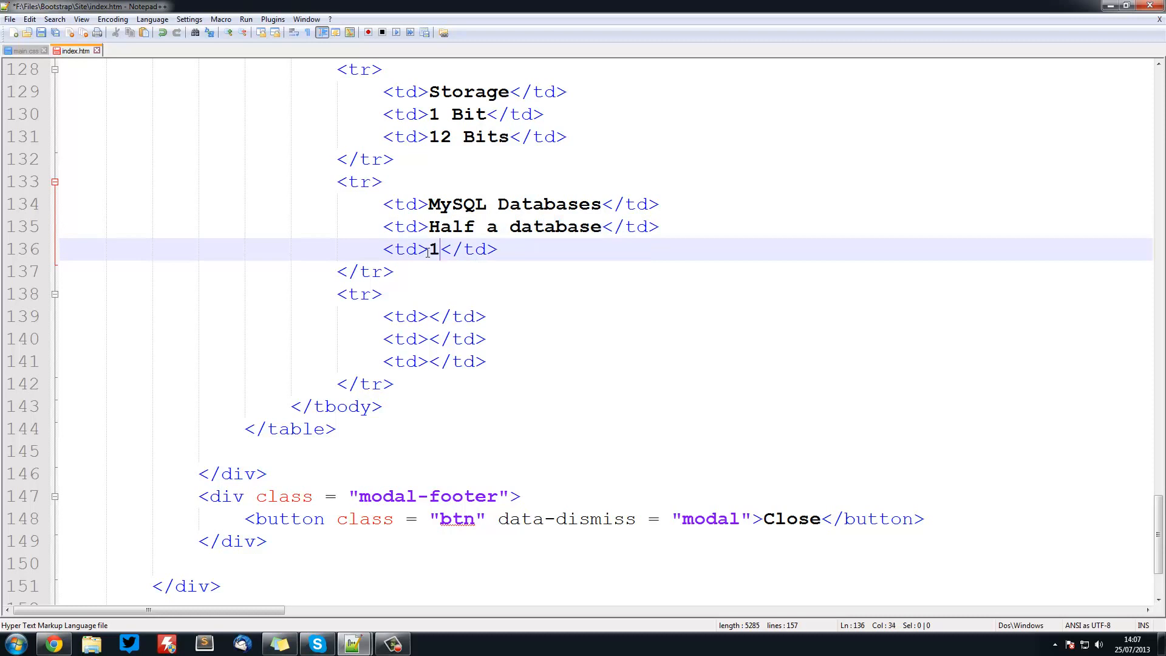
pyautogui.write('database')
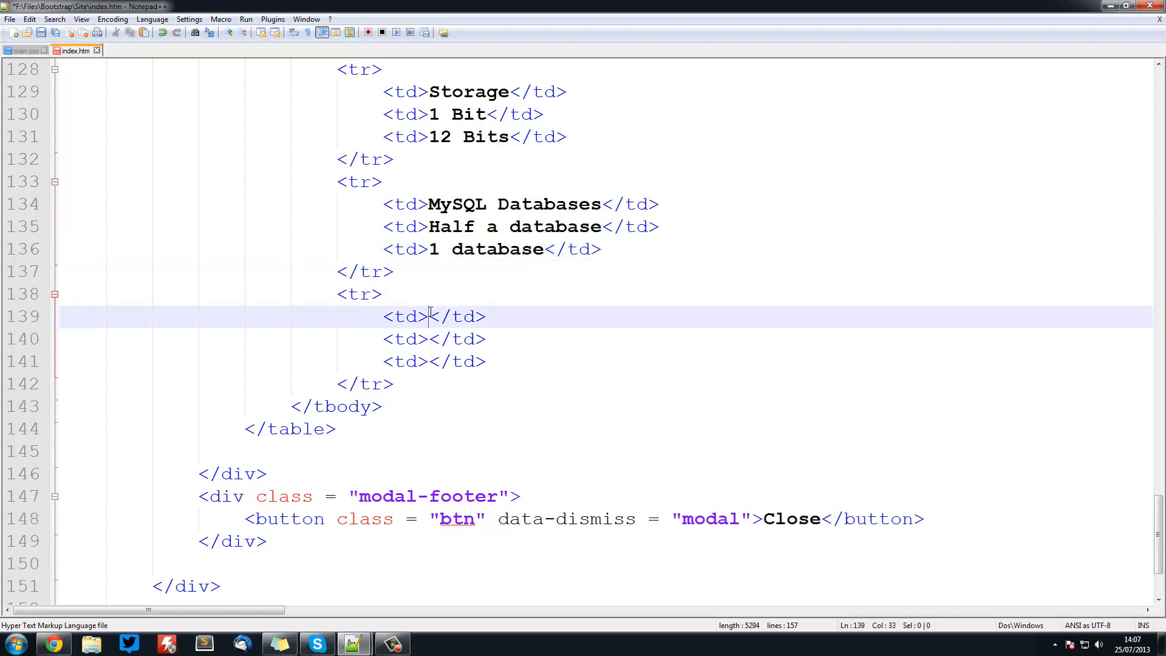
# Fill the fourth row with PHP 5, No and No, then check it in Chrome
pyautogui.write('HPHP')
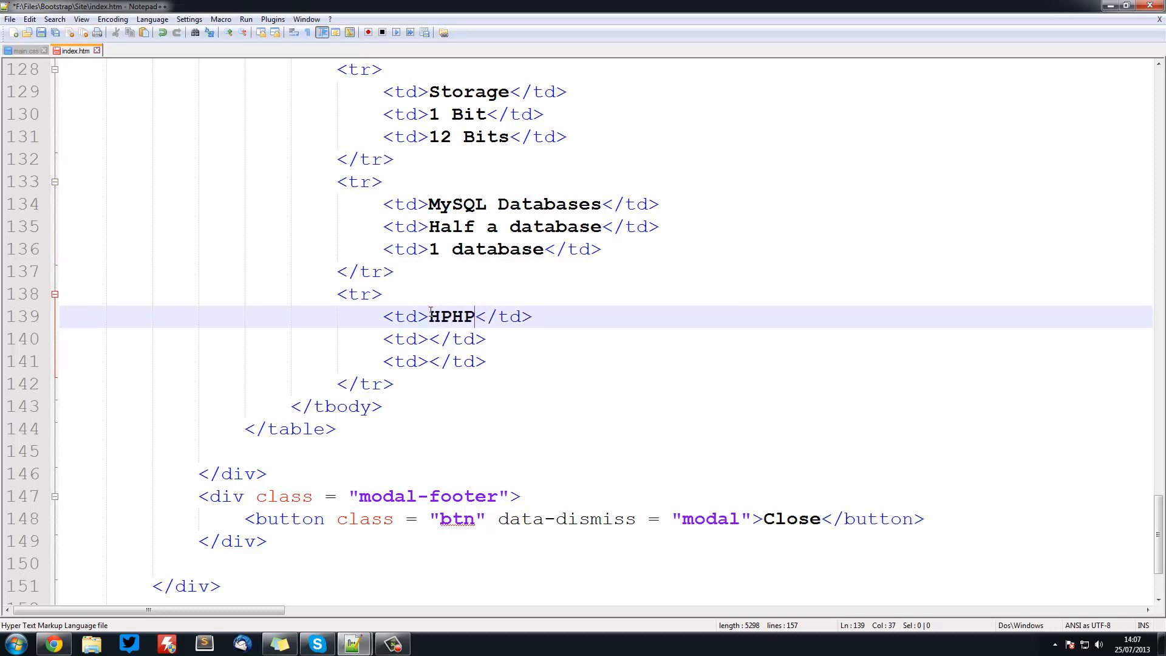
pyautogui.write('PHP 5')
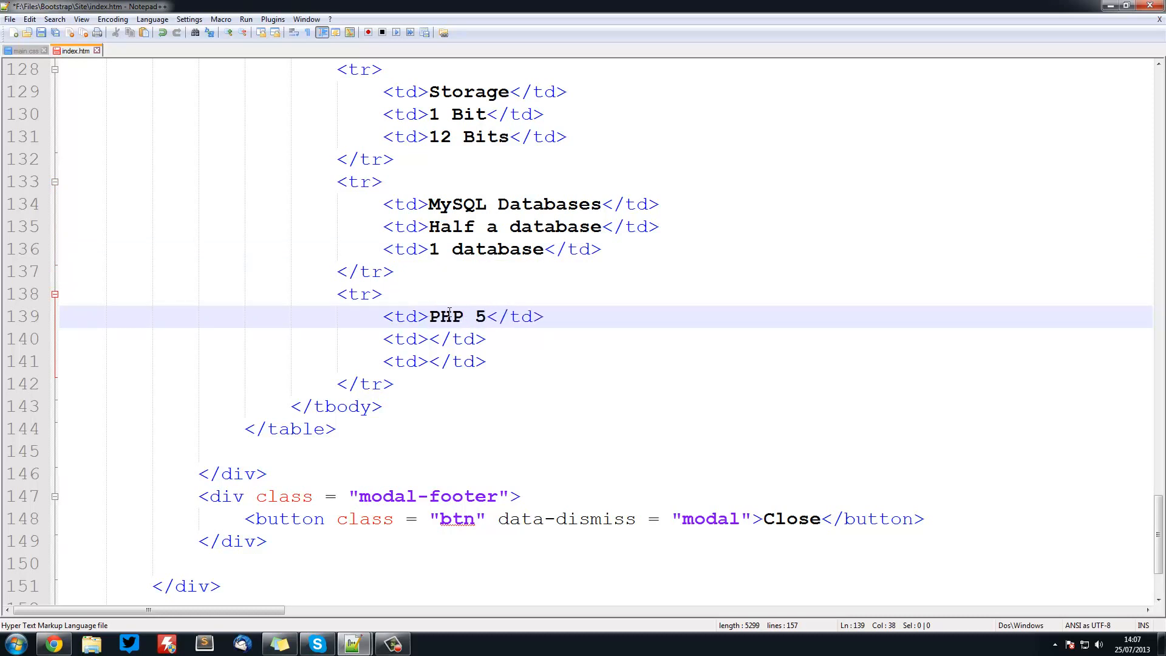
pyautogui.write('No')
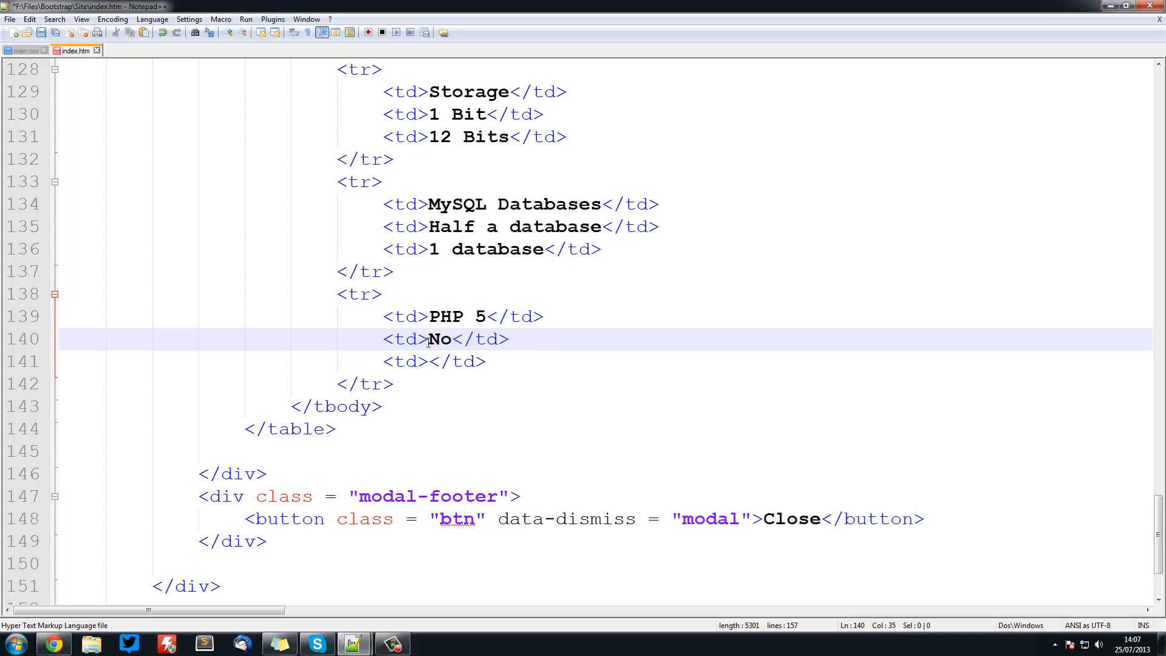
pyautogui.write('No')
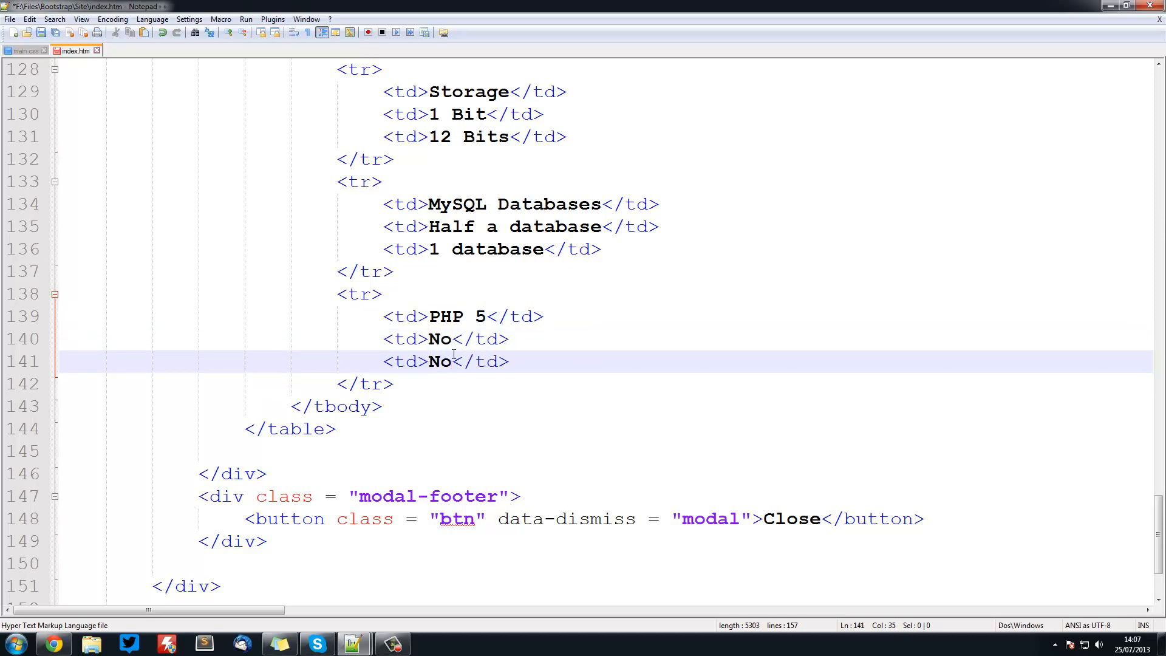
pyautogui.click(398, 383)
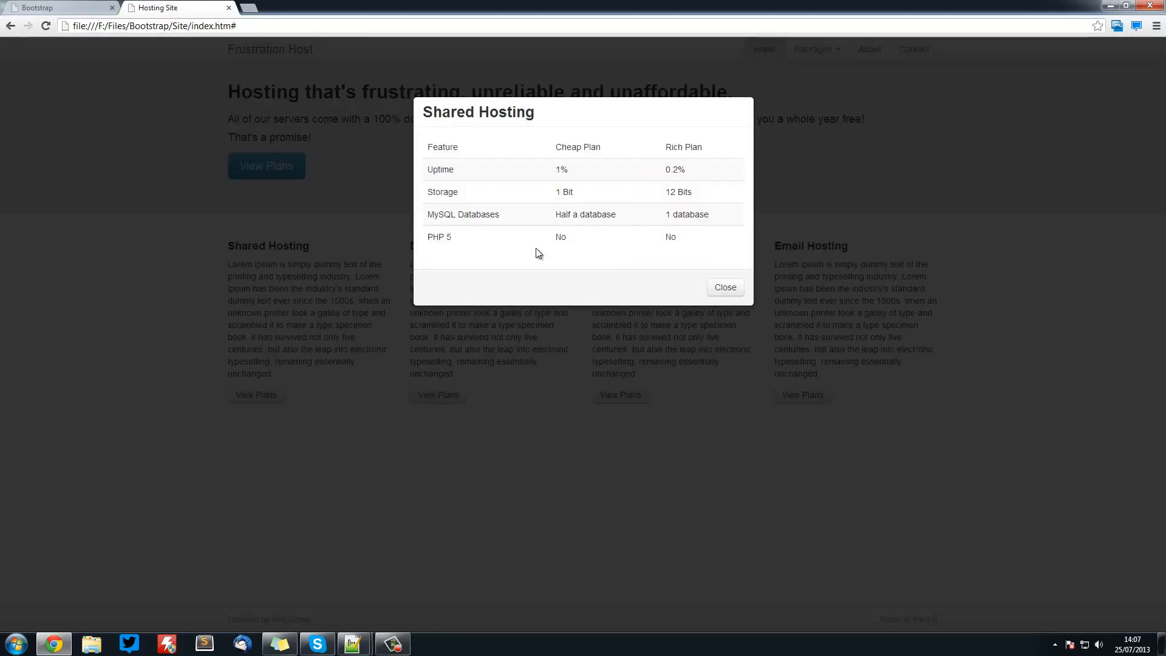
# Open the Shared Hosting popup in Chrome to view the striped pricing table
pyautogui.doubleClick(562, 192)
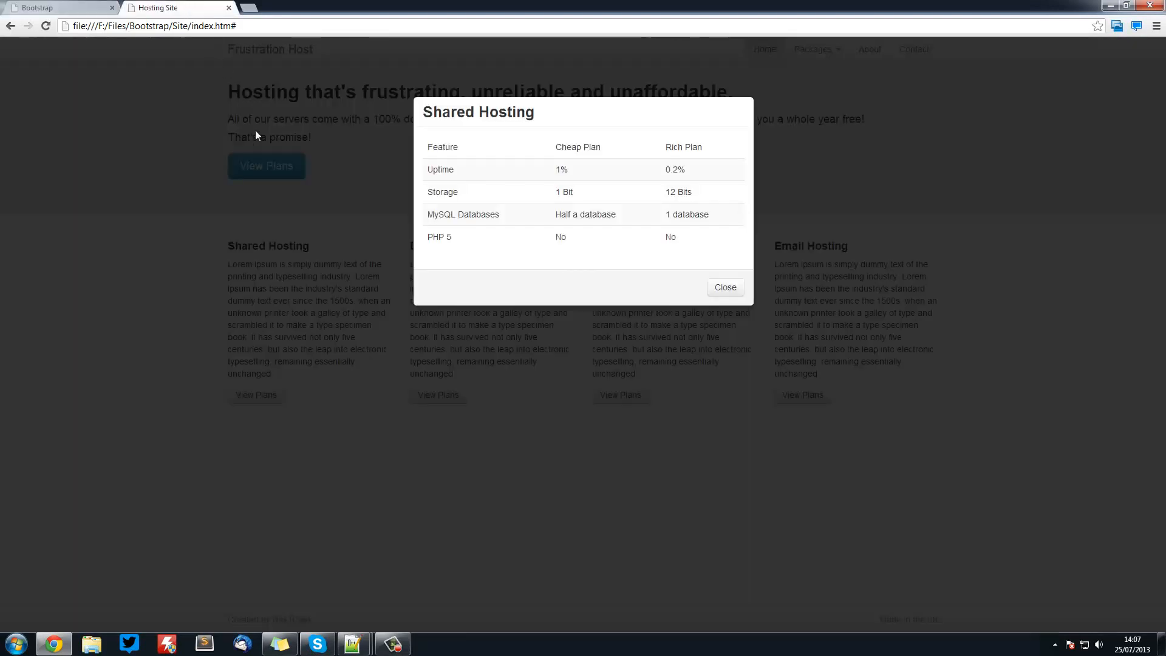
pyautogui.moveTo(594, 256)
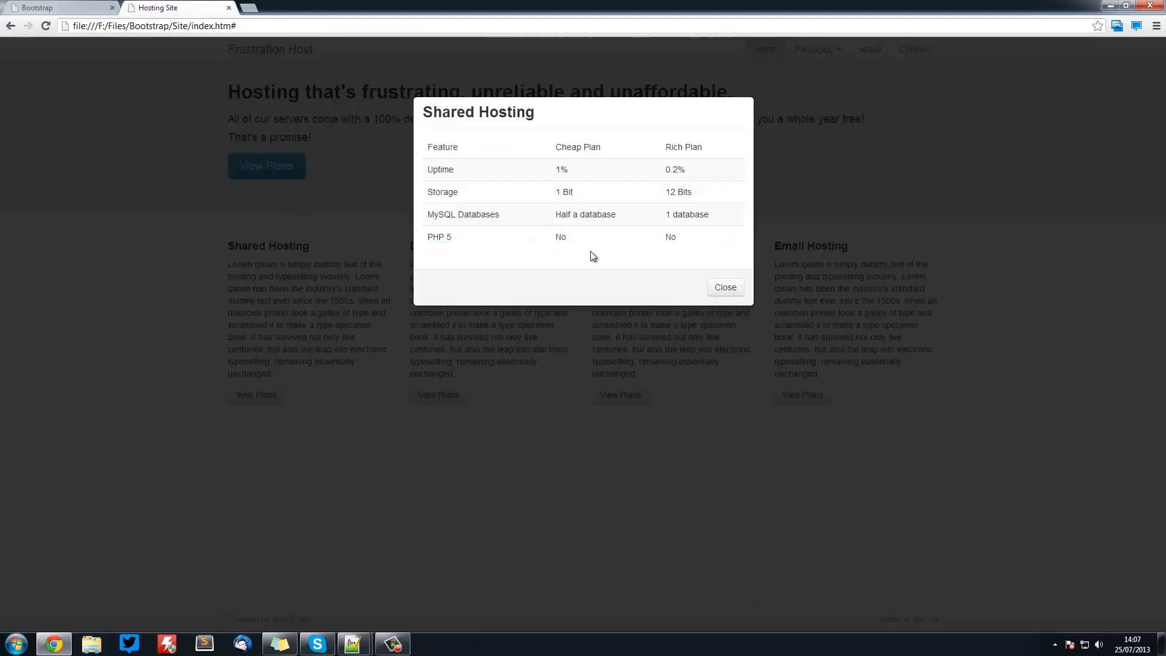
pyautogui.moveTo(562, 253)
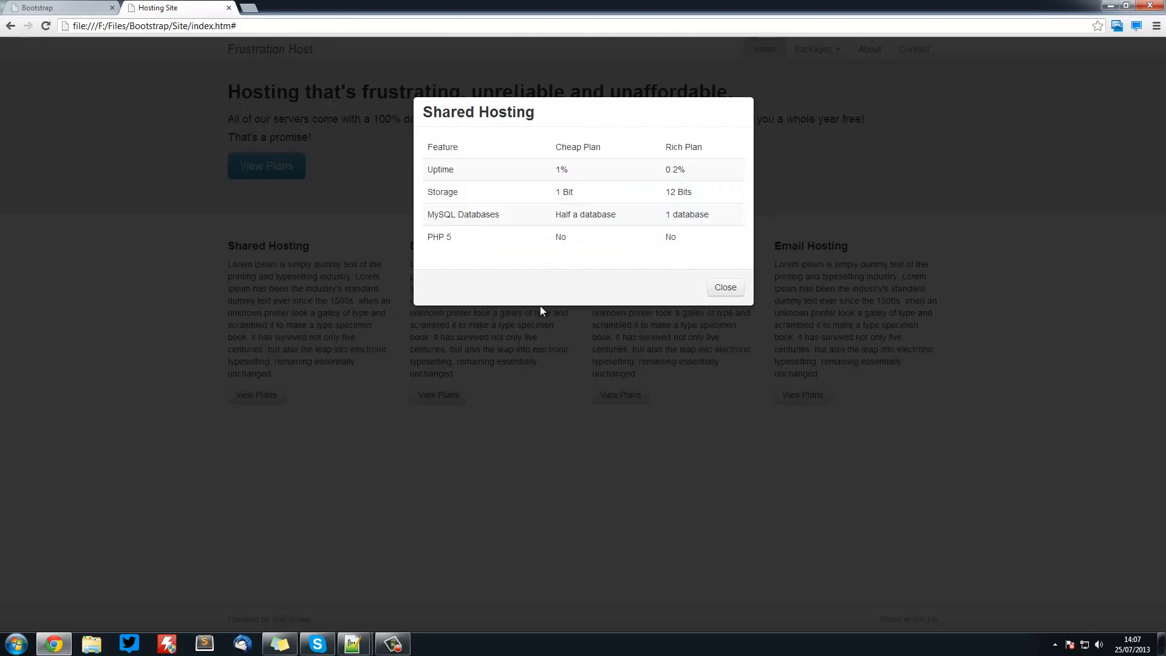
pyautogui.moveTo(559, 308)
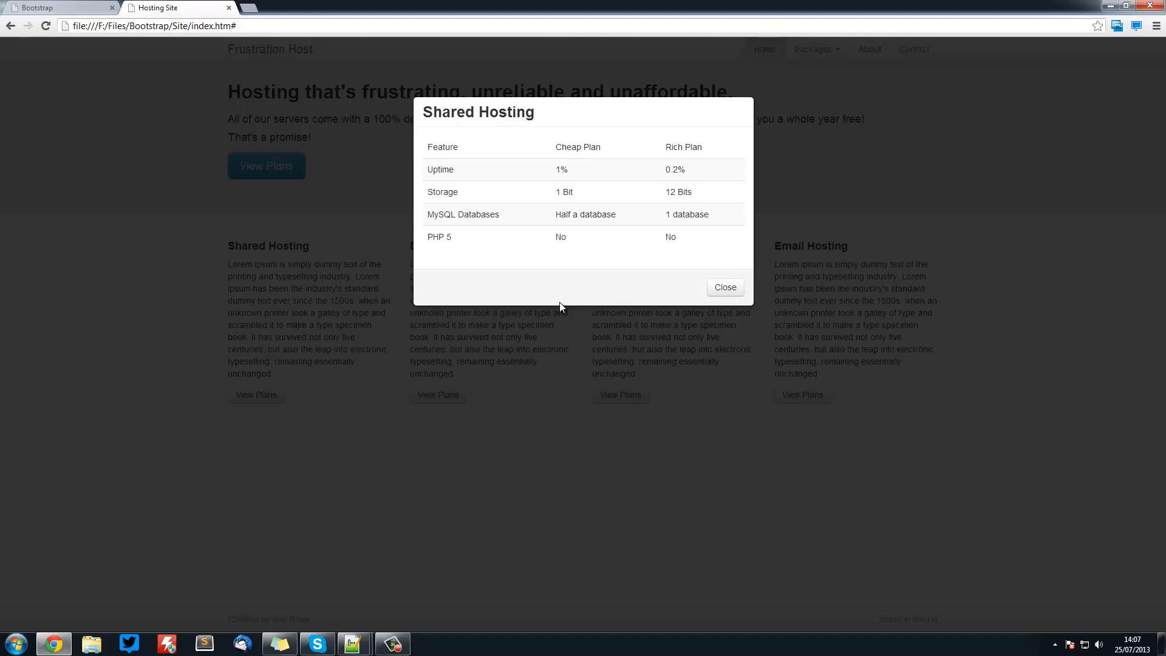
pyautogui.moveTo(723, 288)
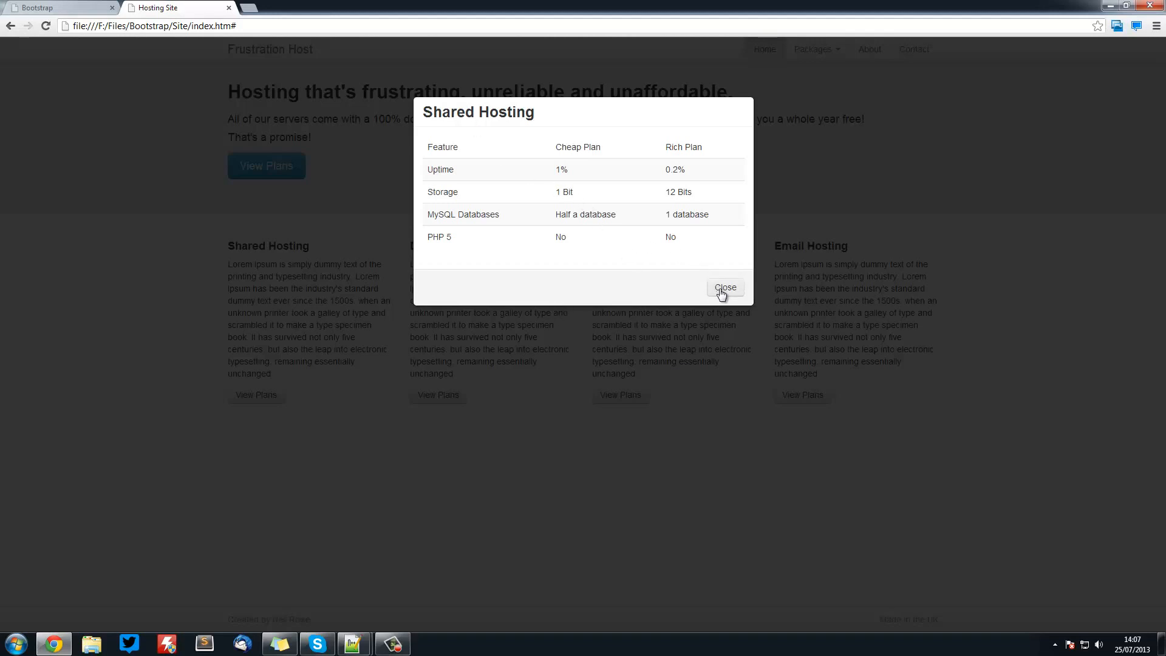
# Close the Shared Hosting popup to return to the Hosting Site home page
pyautogui.click(724, 288)
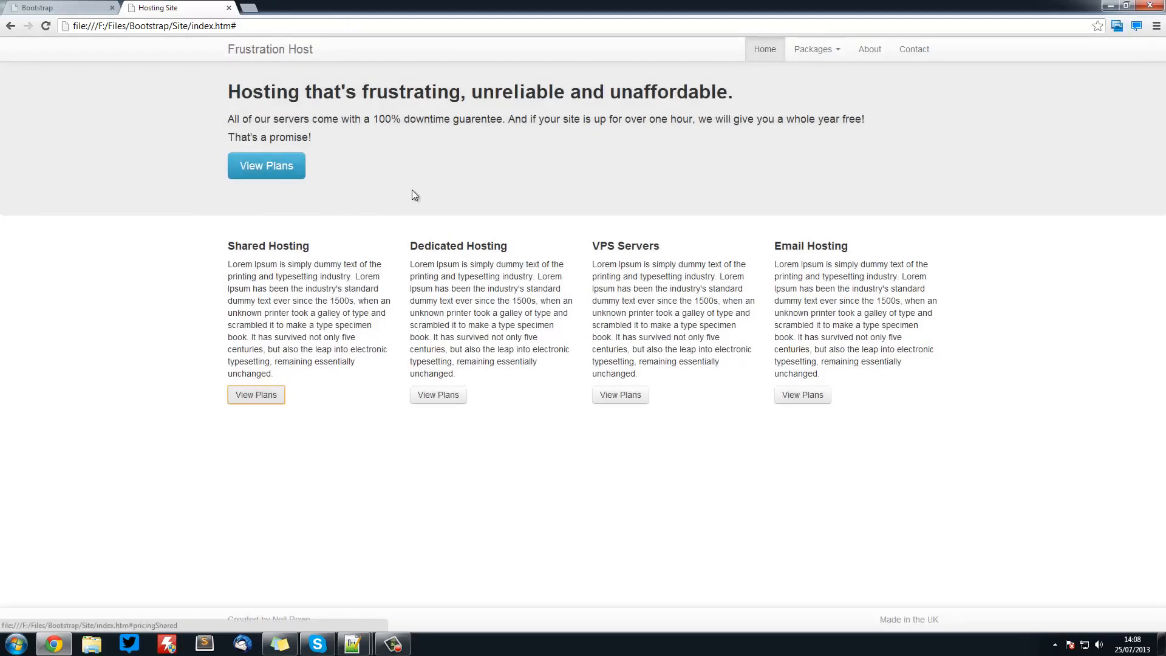
pyautogui.moveTo(407, 193)
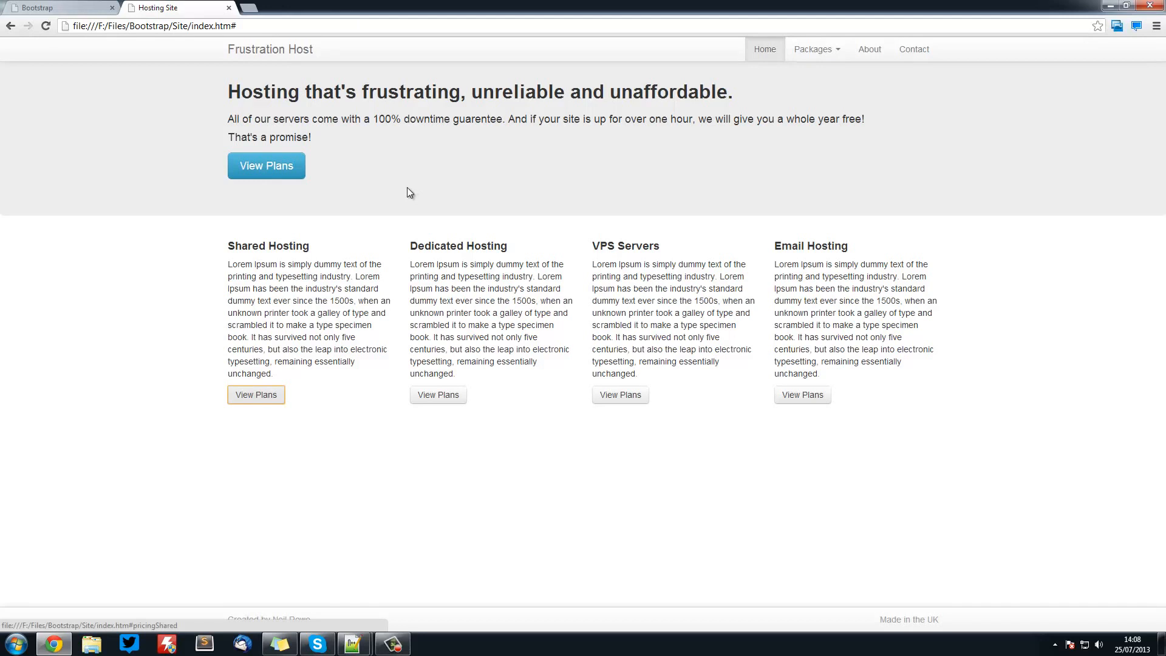
pyautogui.moveTo(404, 186)
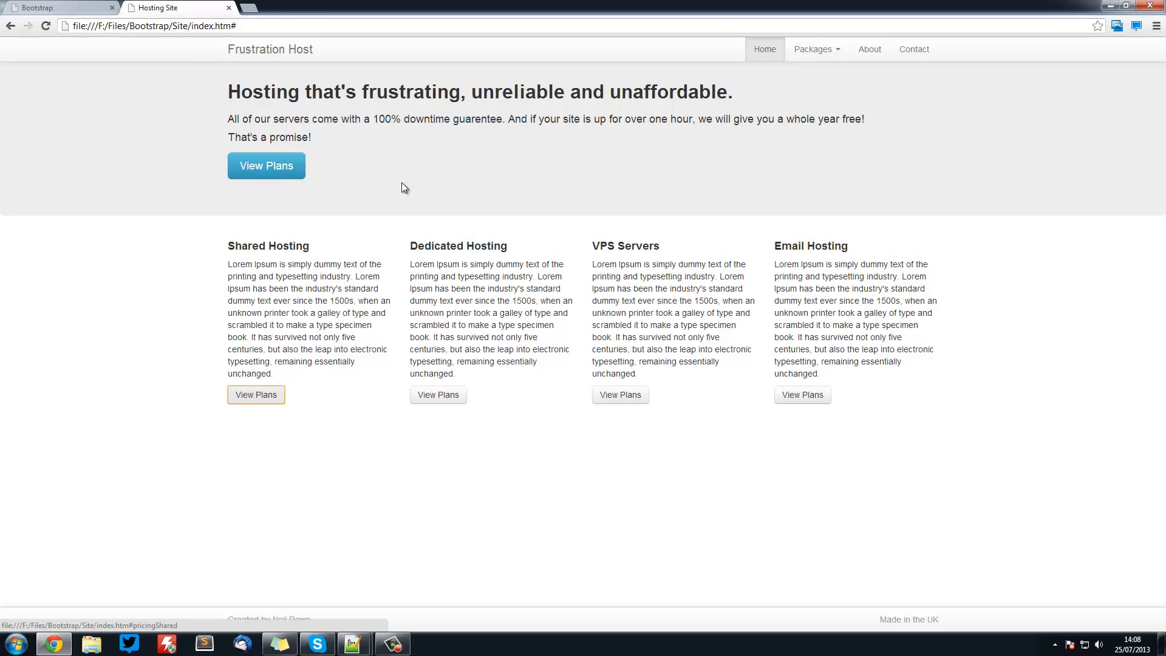
pyautogui.moveTo(414, 182)
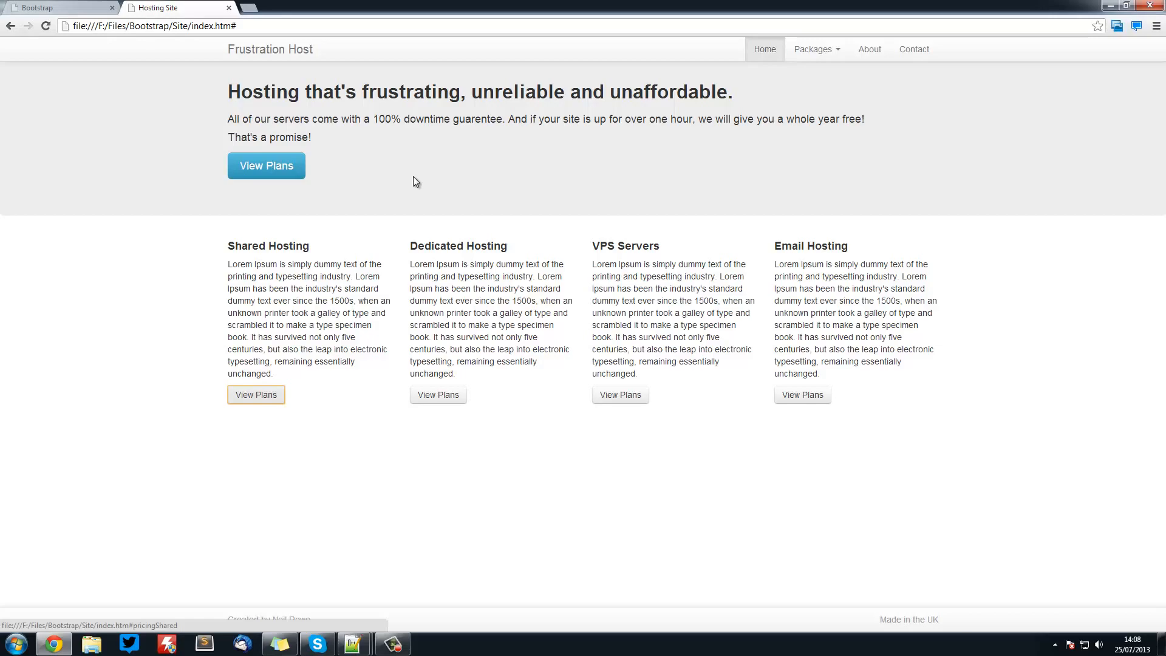